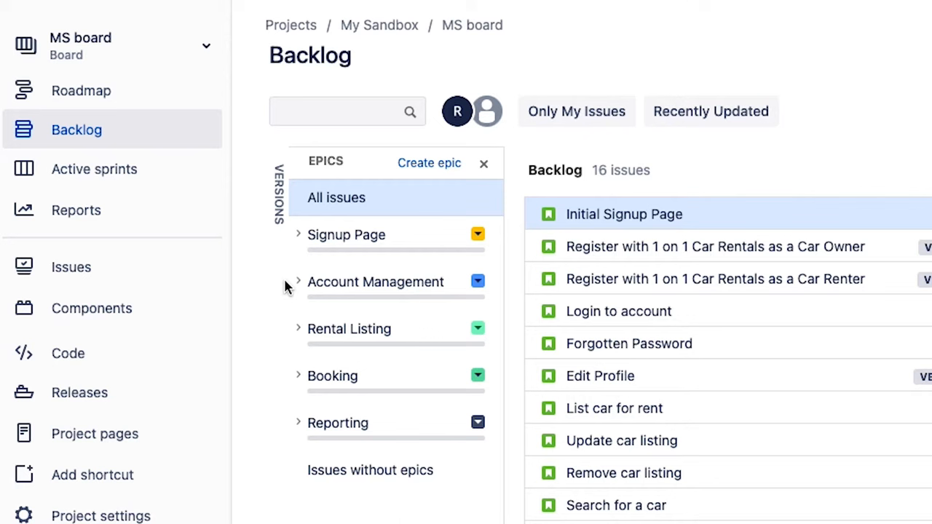
{"action": "mouse_move", "coordinate": [338, 289]}
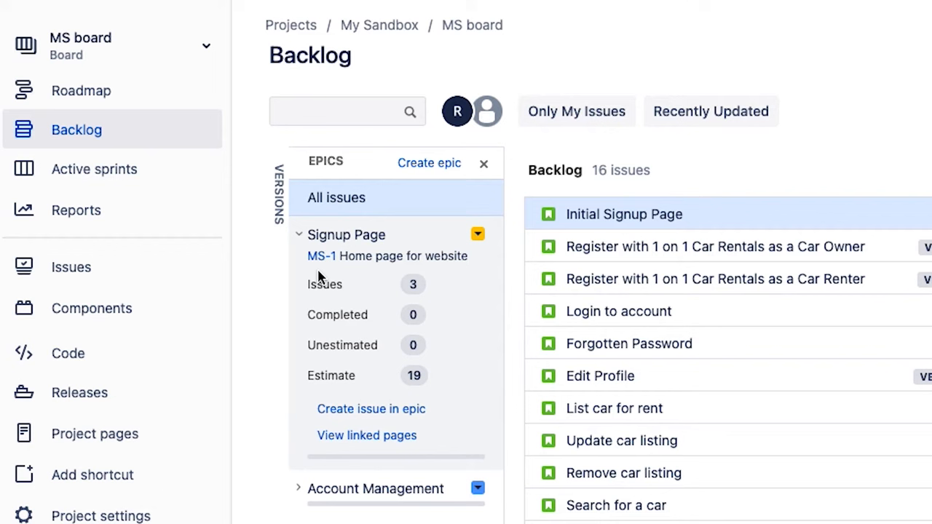
{"action": "mouse_move", "coordinate": [424, 325]}
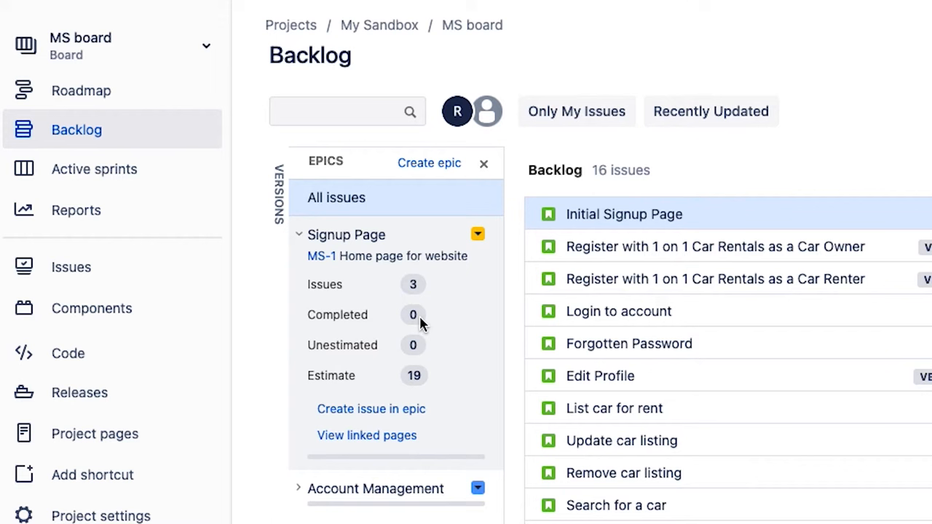
{"action": "mouse_move", "coordinate": [419, 375]}
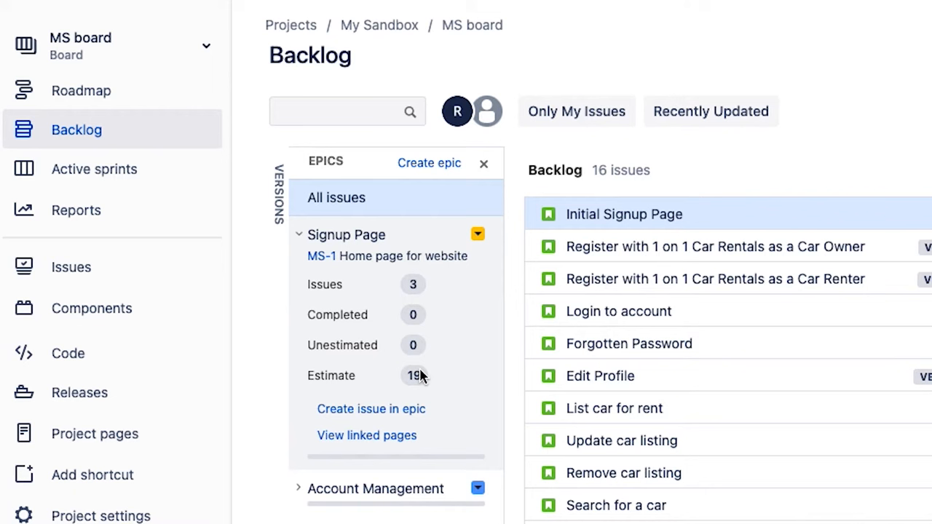
{"action": "mouse_move", "coordinate": [414, 375]}
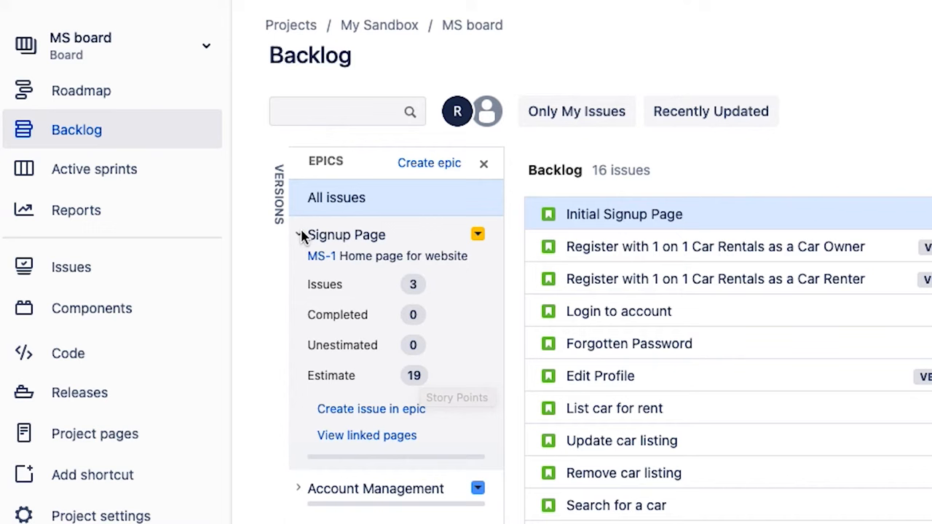
Collapse the Signup Page epic to filter the backlog to its three issues.
{"action": "left_click", "coordinate": [298, 234]}
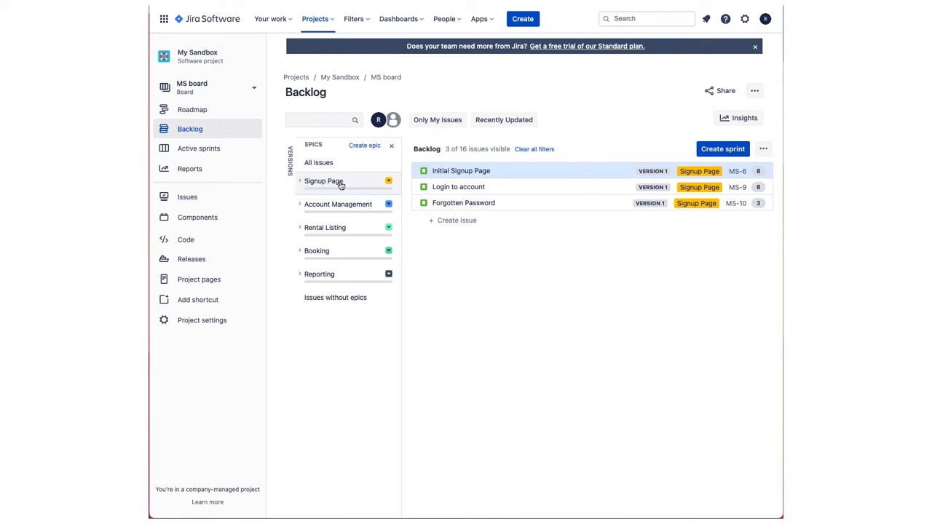
Remove the Signup Page epic filter so all 16 issues show.
{"action": "left_click", "coordinate": [318, 162]}
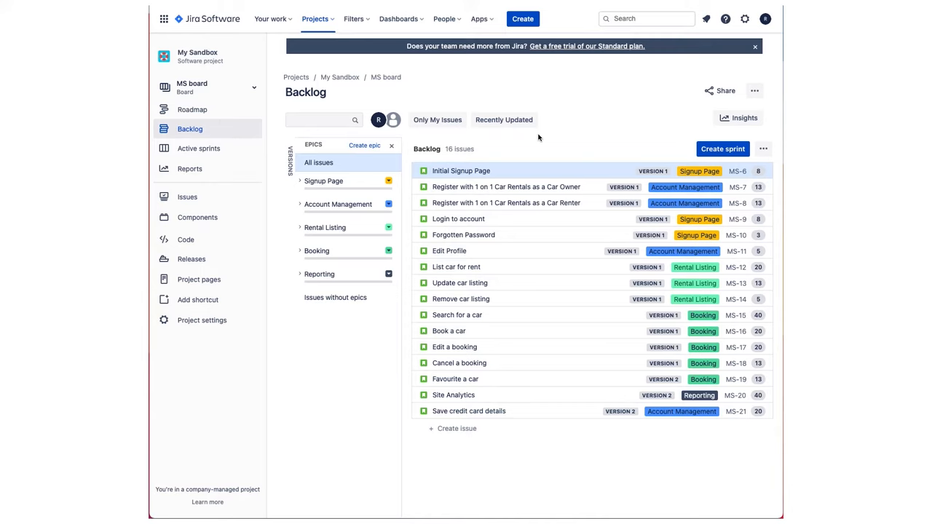
Open the Initial Signup Page story (MS-6) in the detail view.
{"action": "left_click", "coordinate": [461, 170]}
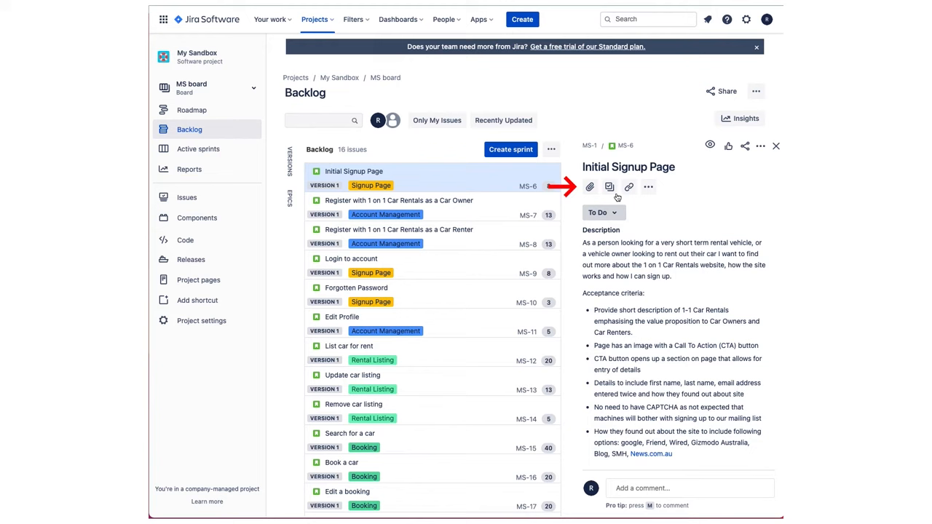
Attach sampledata-wireframe-attachment.png to the Initial Signup Page story.
{"action": "left_click", "coordinate": [590, 187]}
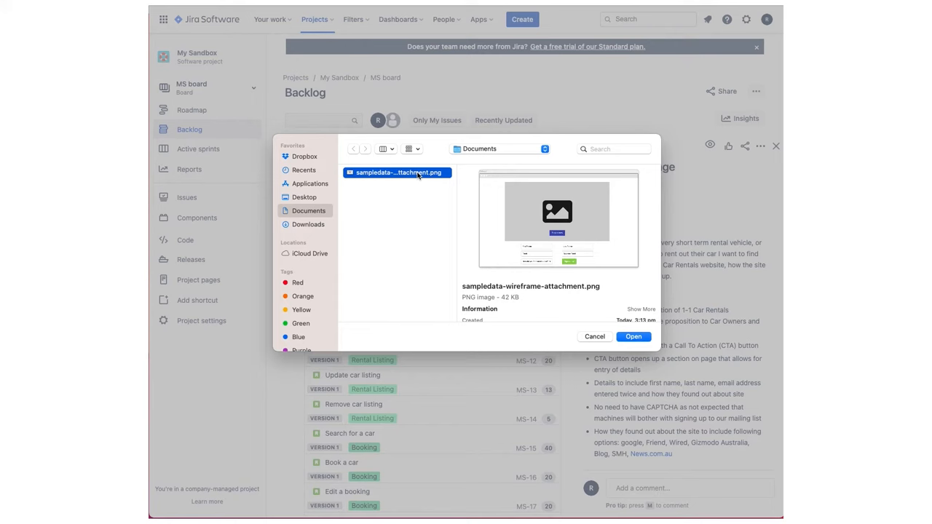
{"action": "left_click", "coordinate": [595, 336]}
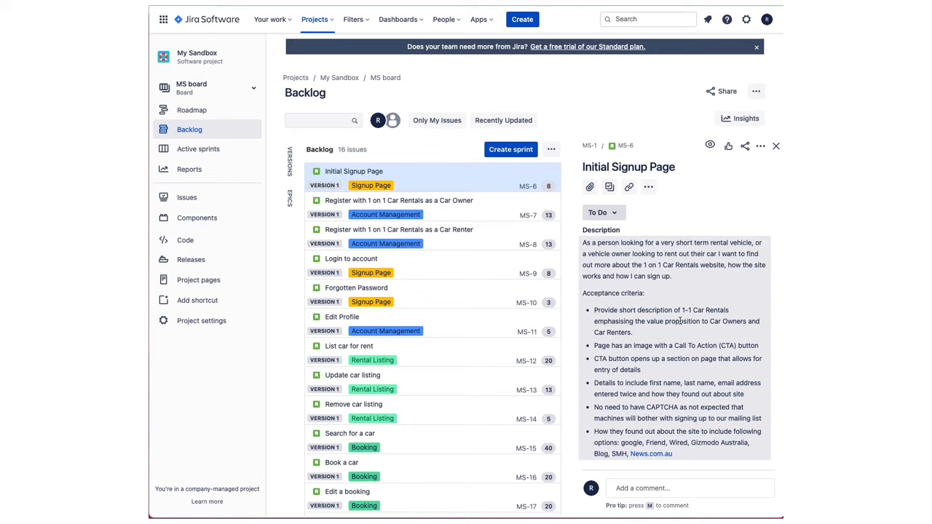
{"action": "scroll", "scroll_direction": "down", "scroll_amount": 3}
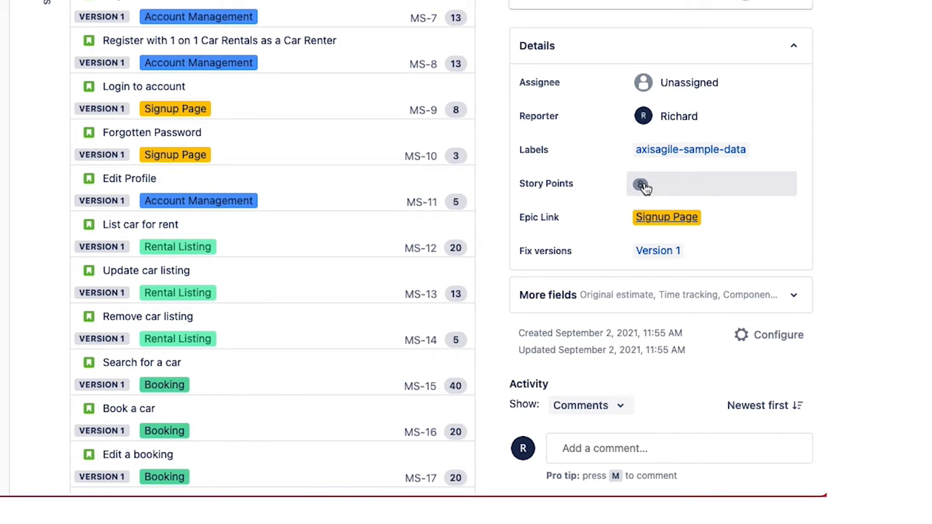
{"action": "left_click", "coordinate": [643, 184]}
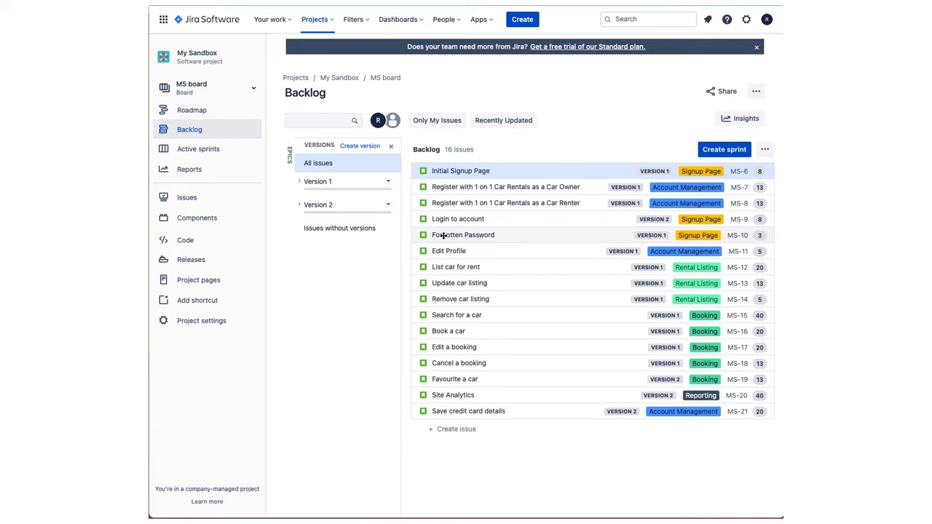
Show Version 1 and Version 2 in the Versions panel beside the unfiltered backlog.
{"action": "left_click", "coordinate": [318, 181]}
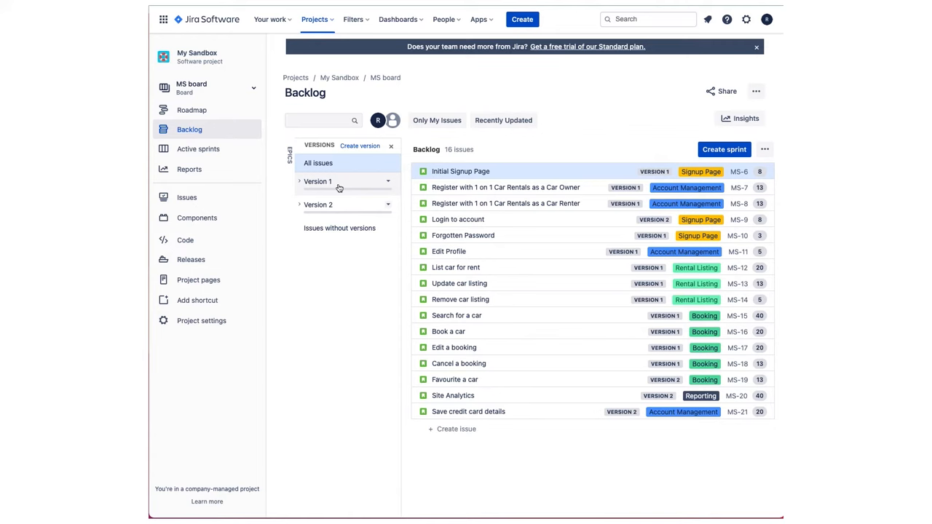
Filter the backlog by Version 1 to show its 12 issues.
{"action": "left_click", "coordinate": [317, 181]}
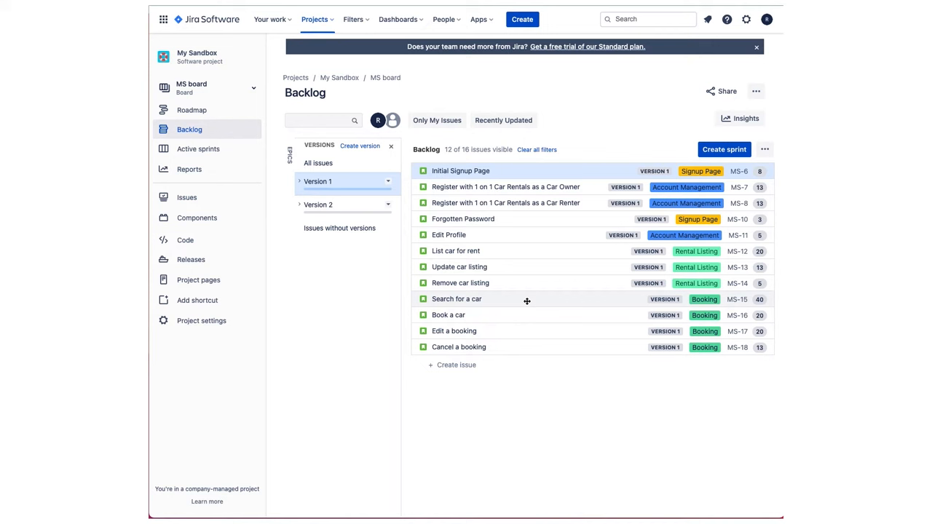
{"action": "mouse_move", "coordinate": [492, 299]}
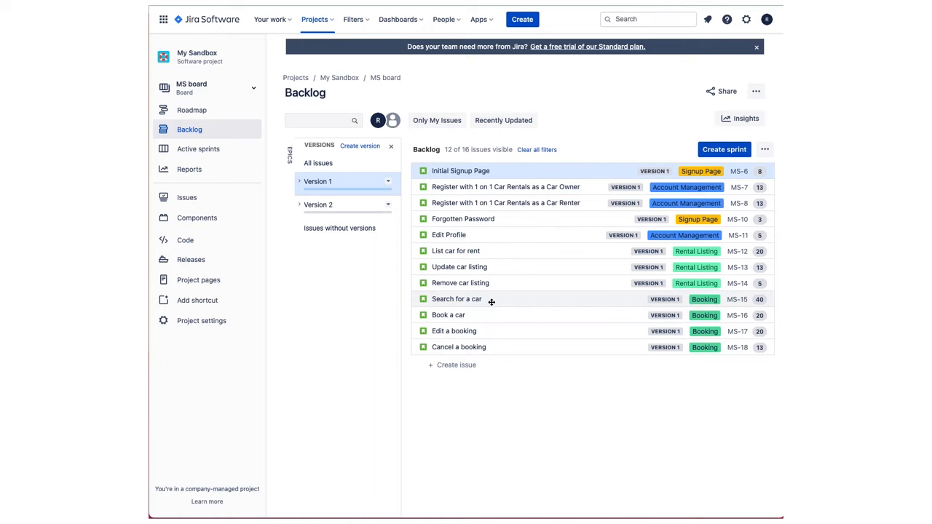
{"action": "mouse_move", "coordinate": [451, 348]}
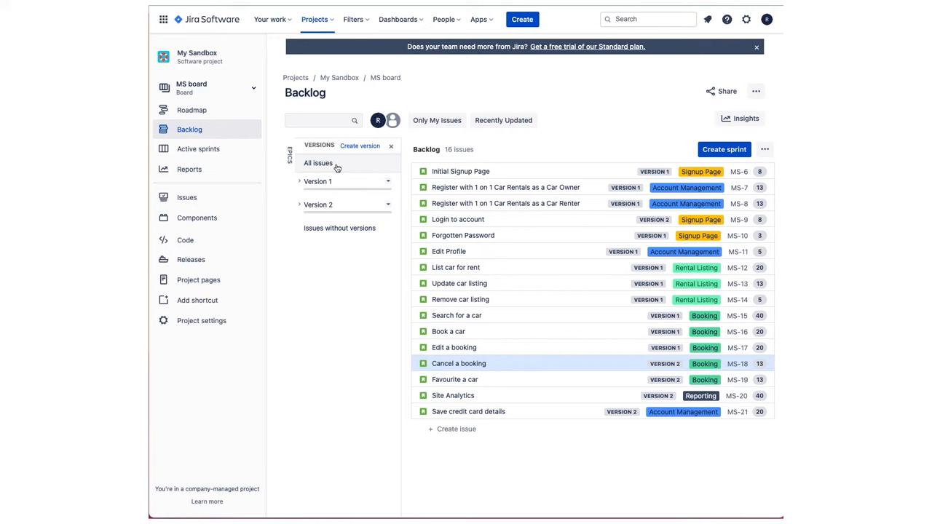
{"action": "mouse_move", "coordinate": [347, 173]}
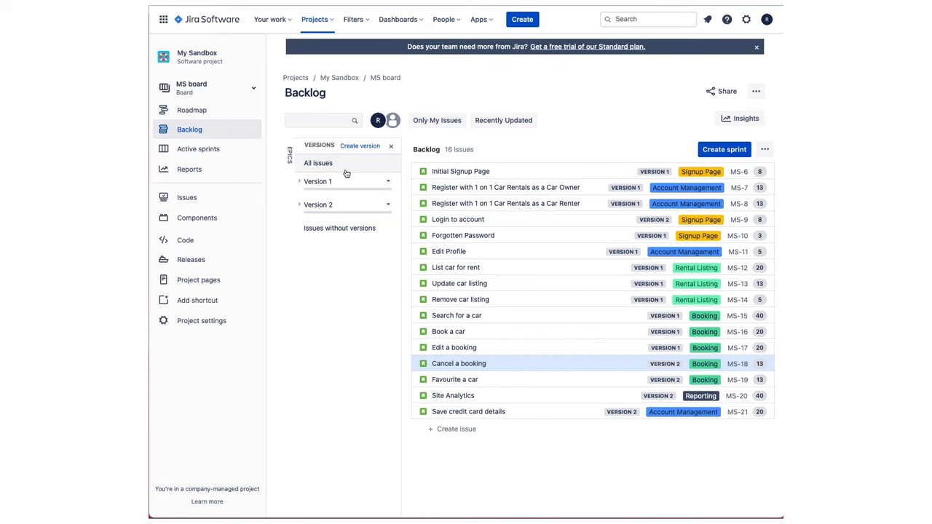
Close the Versions panel so all 16 backlog issues show unfiltered.
{"action": "left_click", "coordinate": [318, 162]}
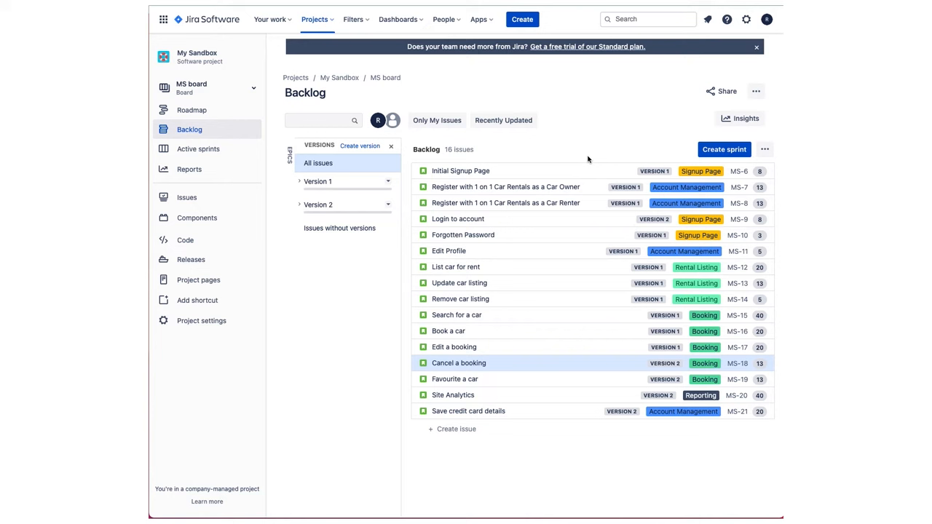
{"action": "mouse_move", "coordinate": [561, 173]}
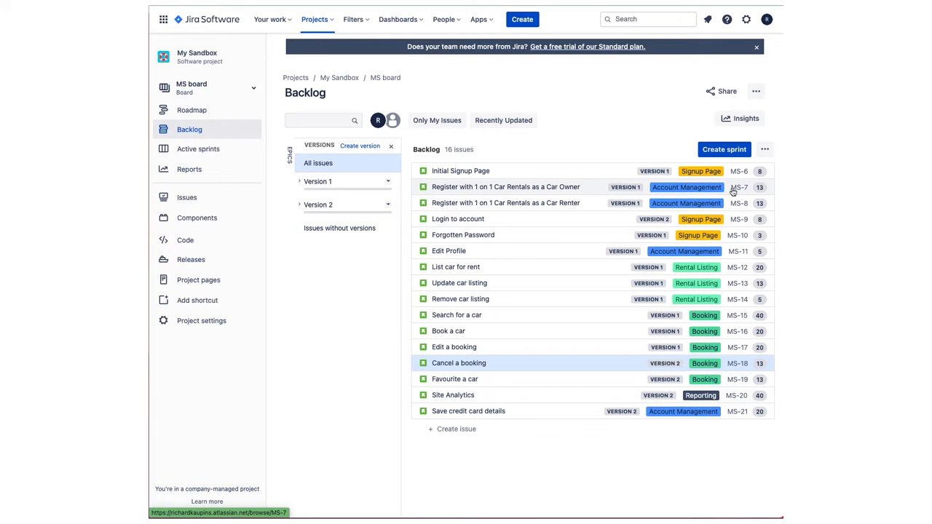
{"action": "mouse_move", "coordinate": [685, 187]}
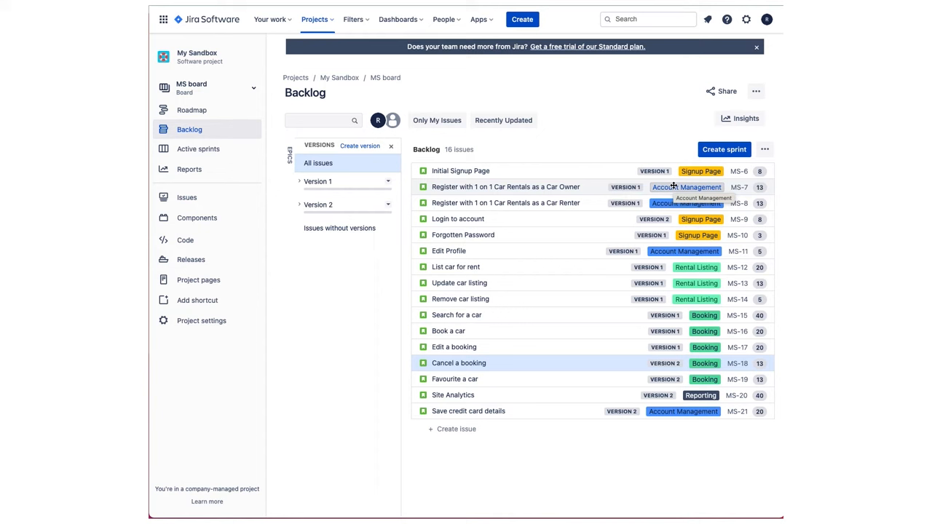
{"action": "mouse_move", "coordinate": [619, 173]}
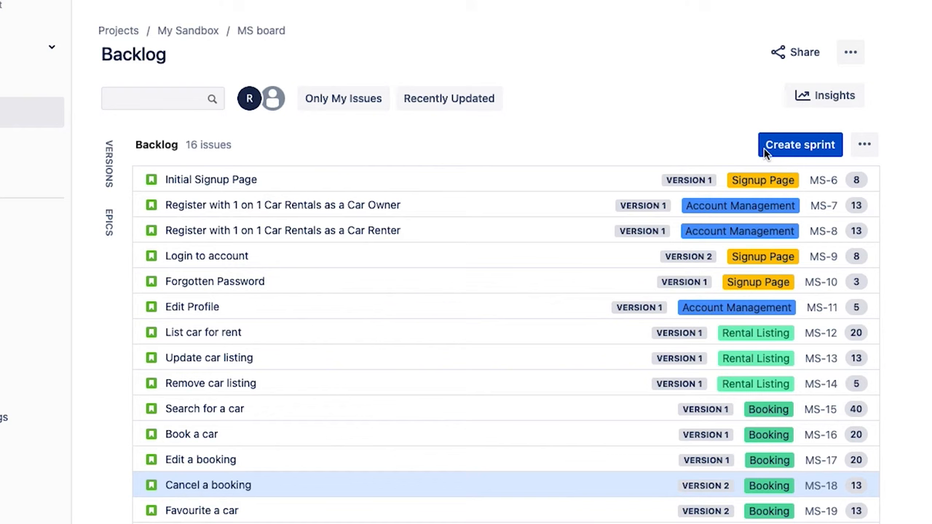
Create empty sprints MS Sprint 1 and MS Sprint 2, collapsing the first.
{"action": "left_click", "coordinate": [799, 144]}
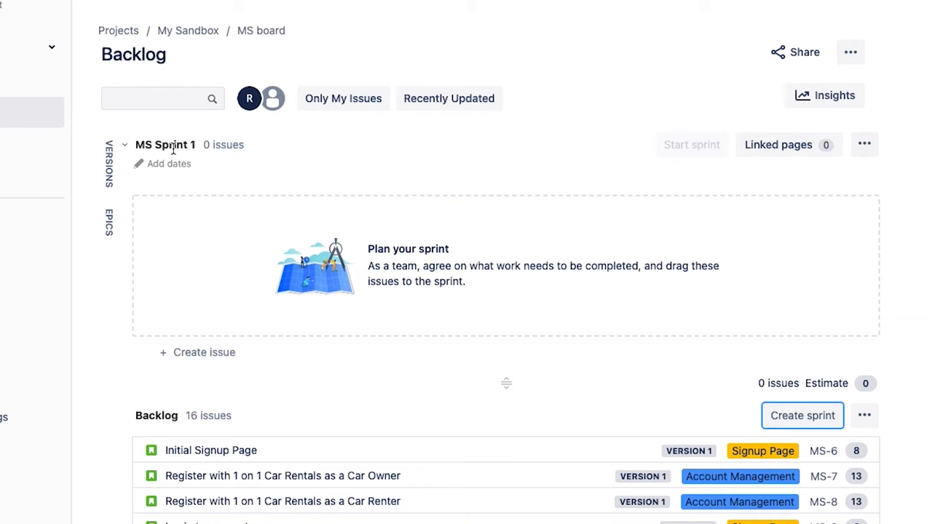
{"action": "mouse_move", "coordinate": [289, 286]}
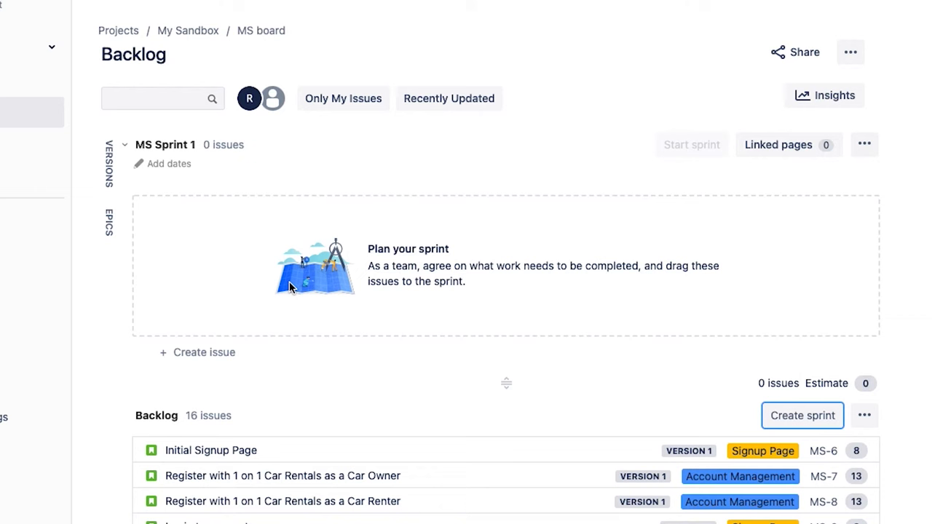
{"action": "left_click", "coordinate": [123, 144]}
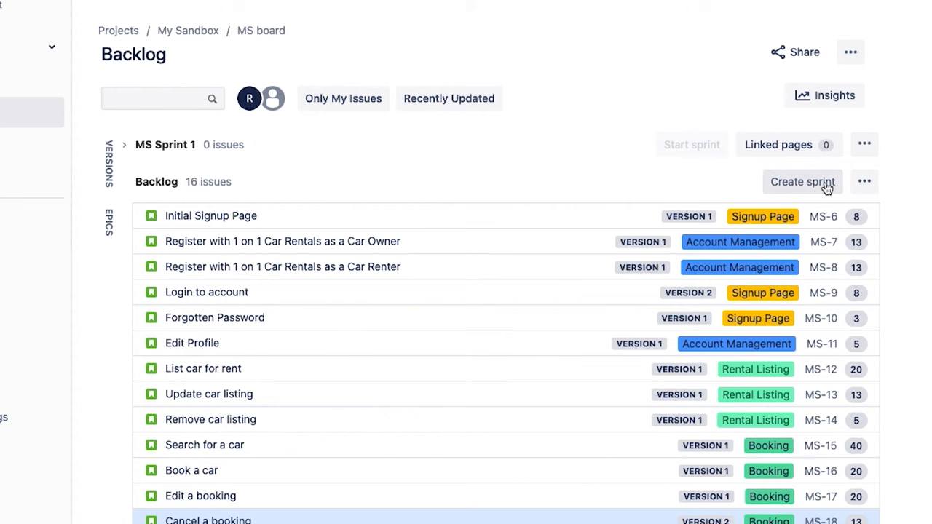
{"action": "left_click", "coordinate": [801, 181]}
{"action": "type", "text": "Spri"}
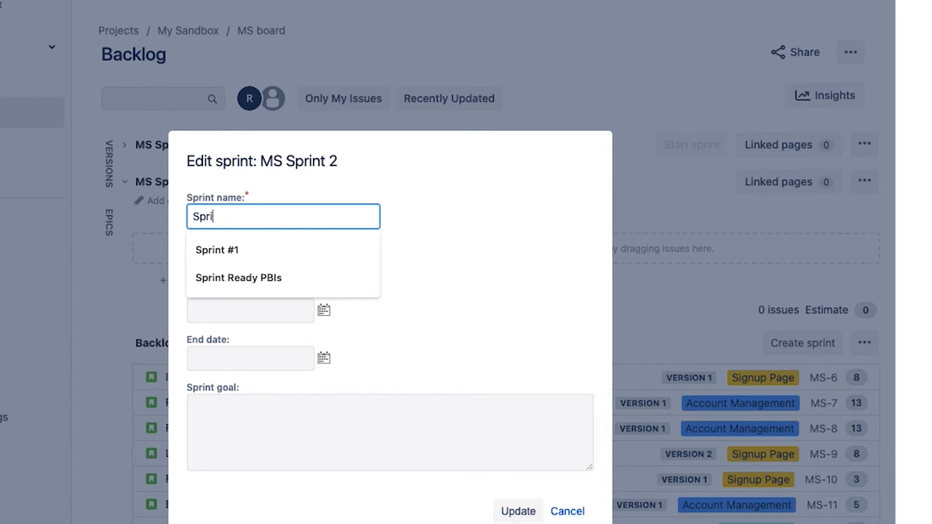
Rename MS Sprint 2 to 'Sprint Ready PBIs' from the name suggestions.
{"action": "left_click", "coordinate": [568, 512]}
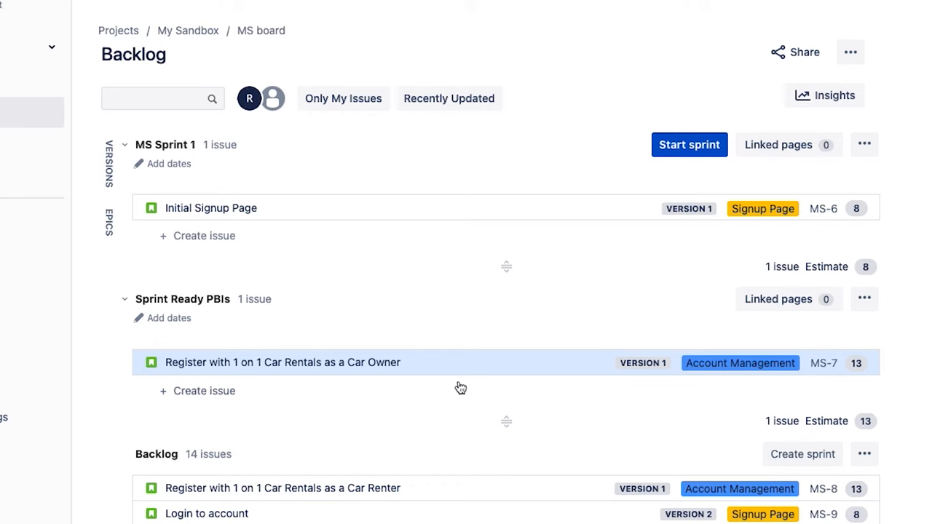
Drag the car renter story into Sprint Ready PBIs, then delete that sprint.
{"action": "left_click_drag", "start_coordinate": [282, 487], "coordinate": [282, 388]}
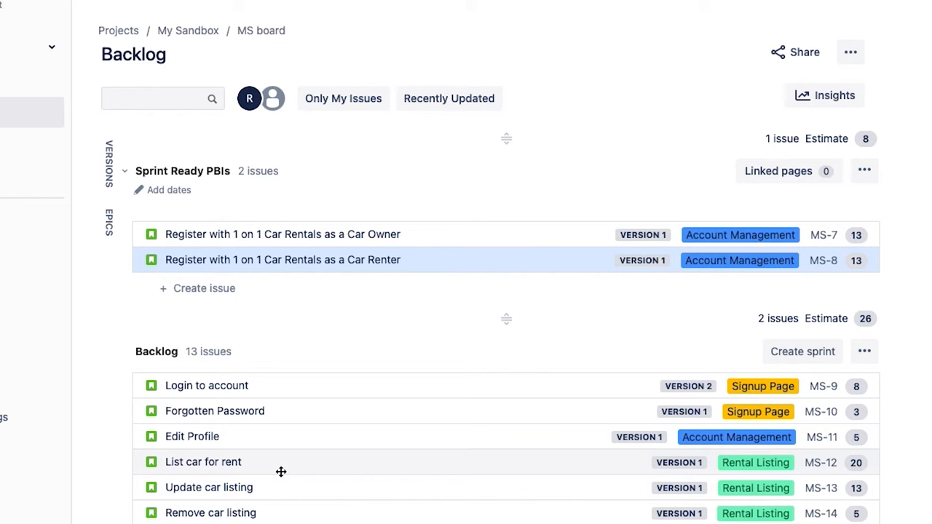
{"action": "mouse_move", "coordinate": [274, 478]}
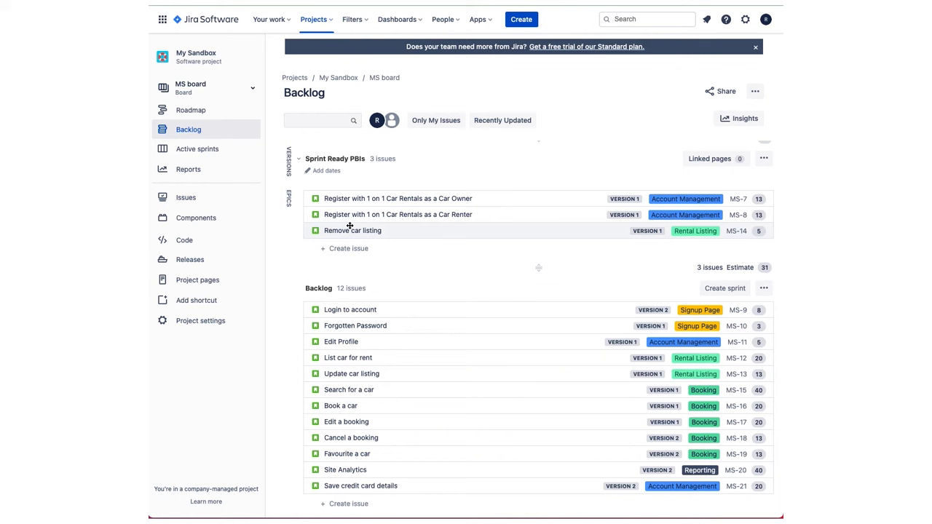
{"action": "left_click", "coordinate": [352, 230]}
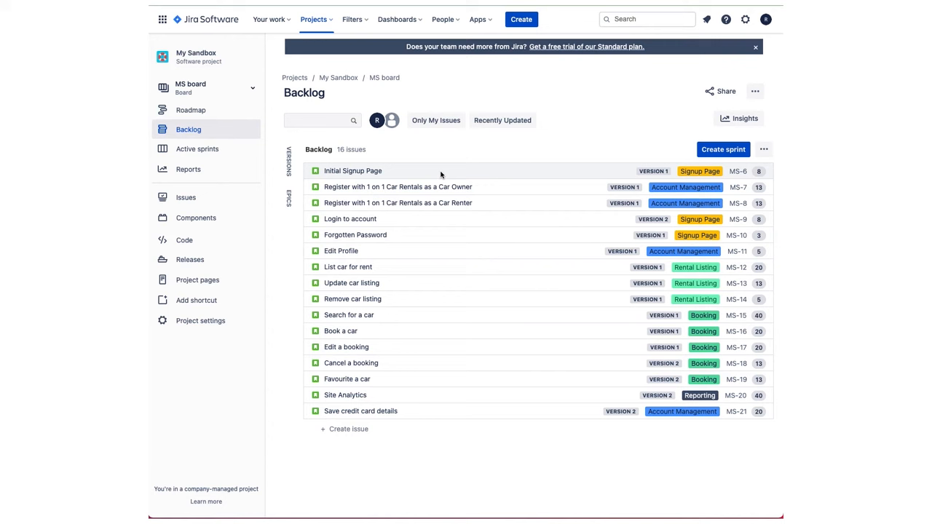
Flag MS-6 Initial Signup Page with a Sprint Ready comment.
{"action": "left_click", "coordinate": [352, 171]}
{"action": "type", "text": "Sprint Ready"}
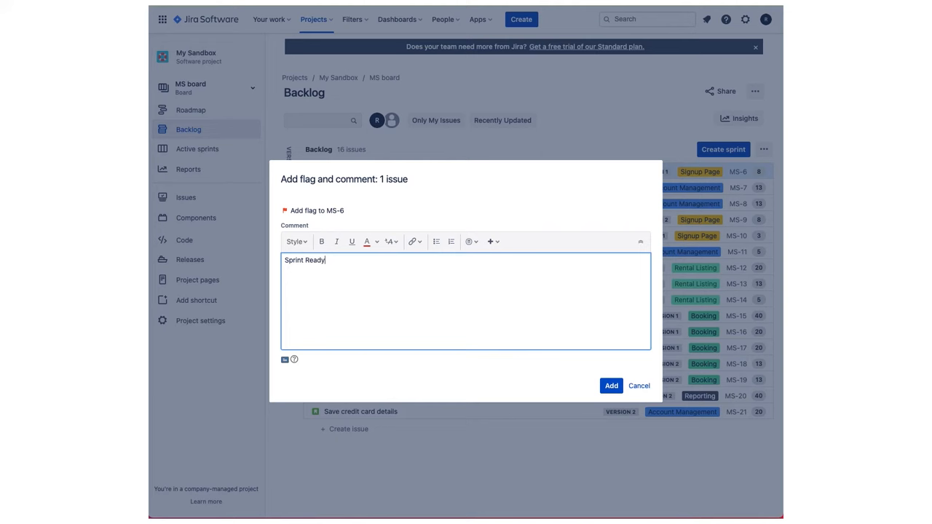
{"action": "left_click", "coordinate": [610, 385]}
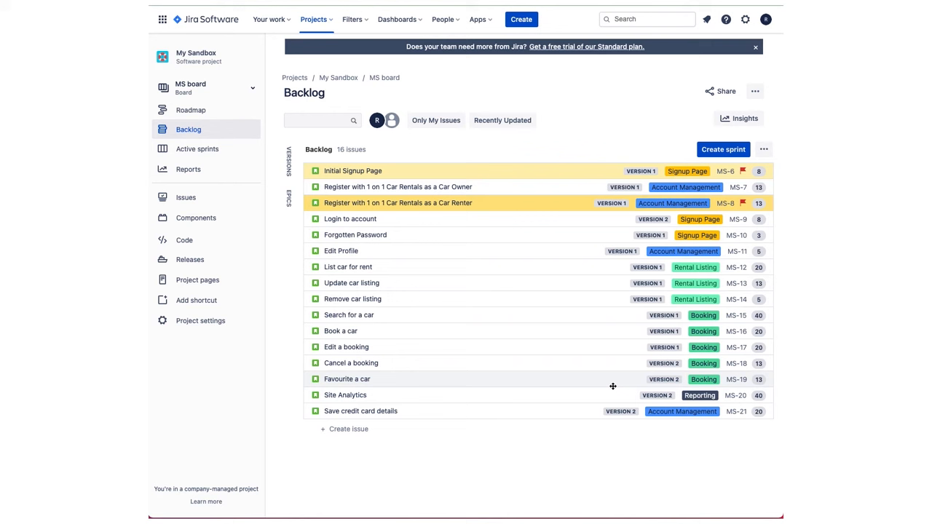
{"action": "mouse_move", "coordinate": [456, 270]}
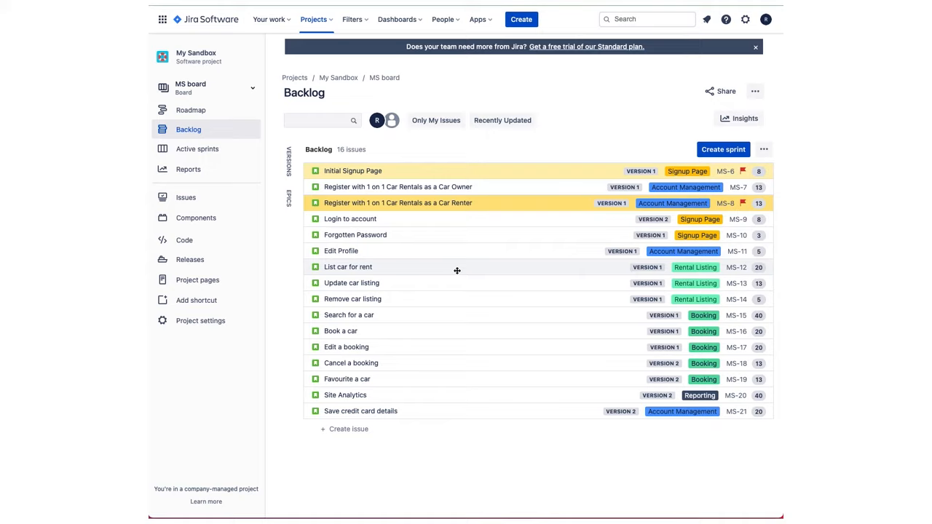
Add the sprint-ready label to the MS-6 Initial Signup Page story.
{"action": "left_click", "coordinate": [352, 170]}
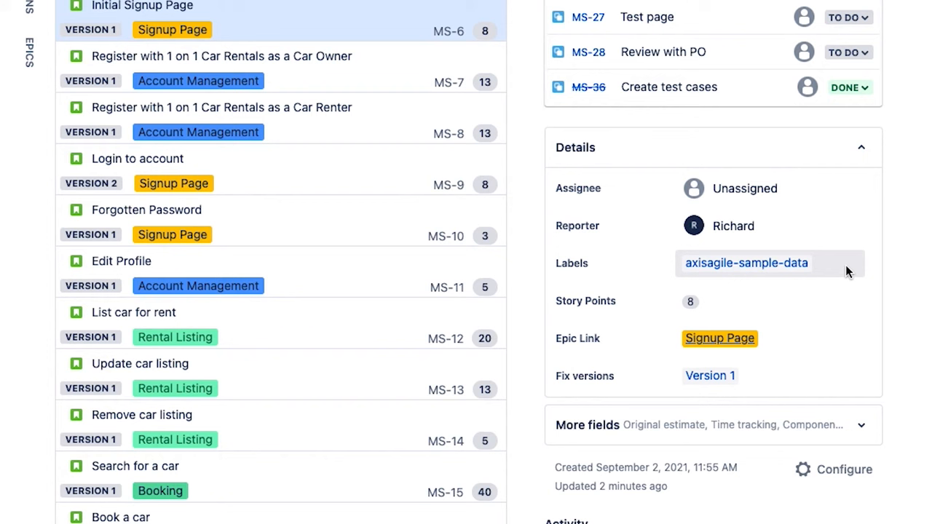
{"action": "left_click", "coordinate": [745, 263]}
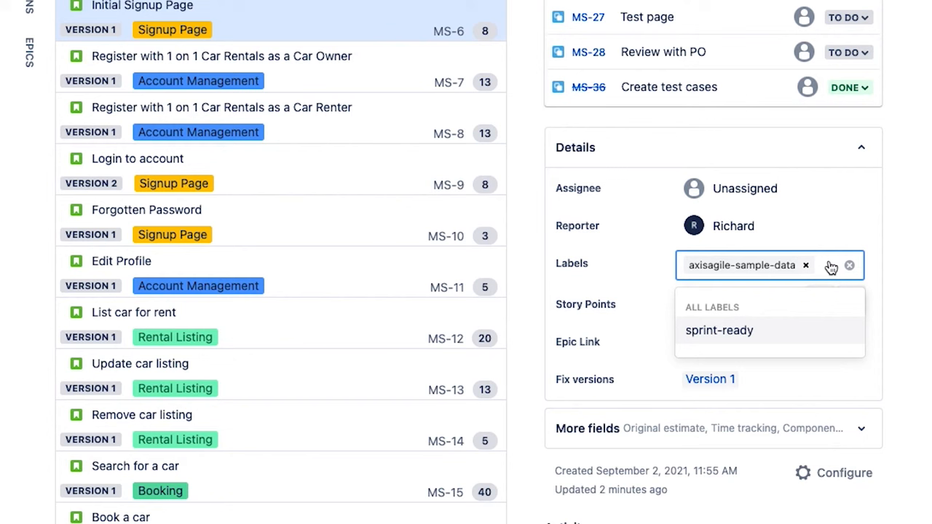
{"action": "left_click", "coordinate": [719, 330]}
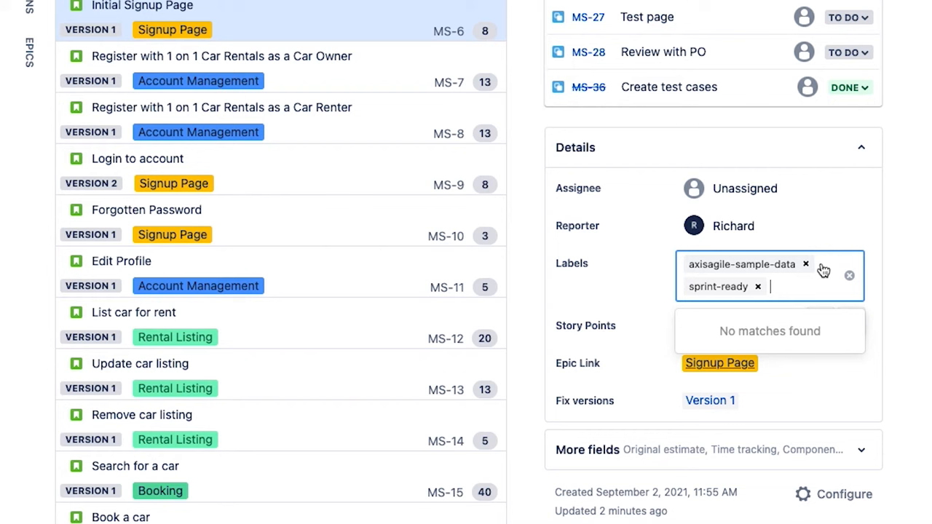
{"action": "mouse_move", "coordinate": [631, 300]}
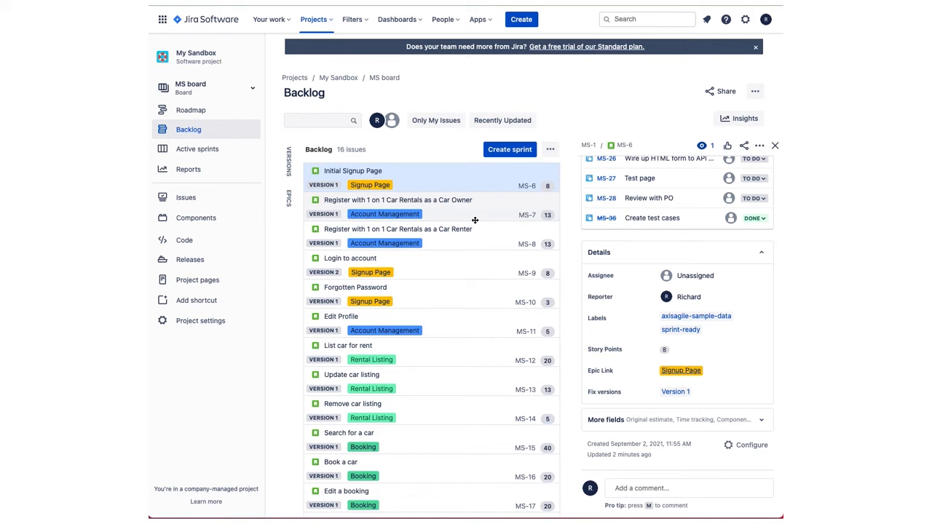
Add Labels as an extra backlog field in the board's card layout, then return to the backlog.
{"action": "left_click", "coordinate": [774, 145]}
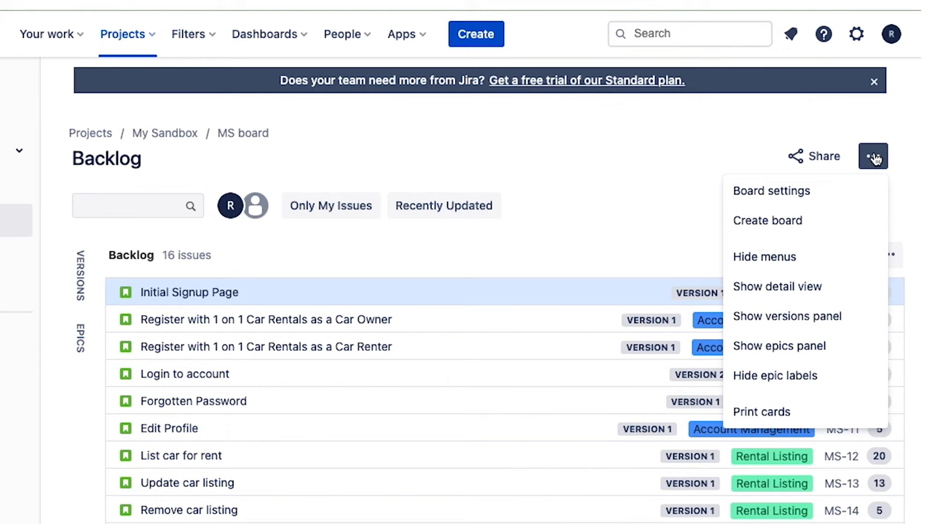
{"action": "left_click", "coordinate": [770, 190]}
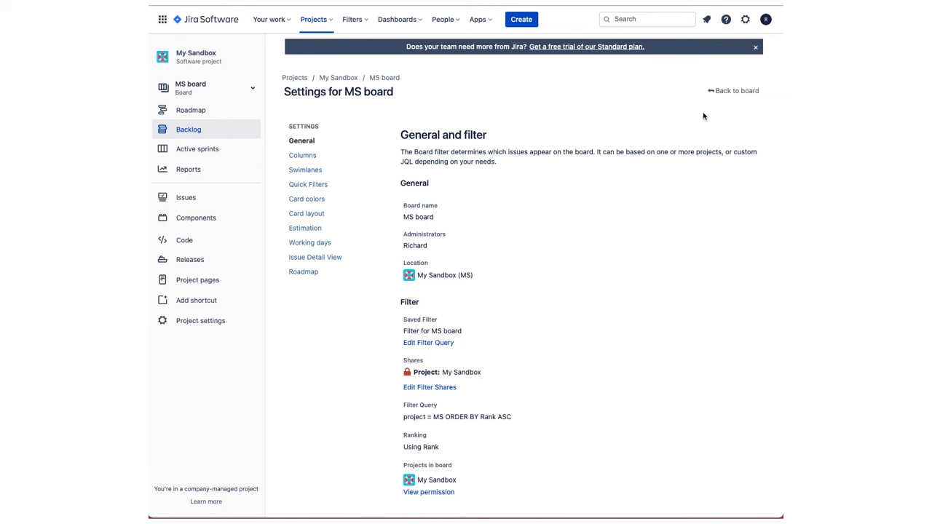
{"action": "left_click", "coordinate": [306, 213]}
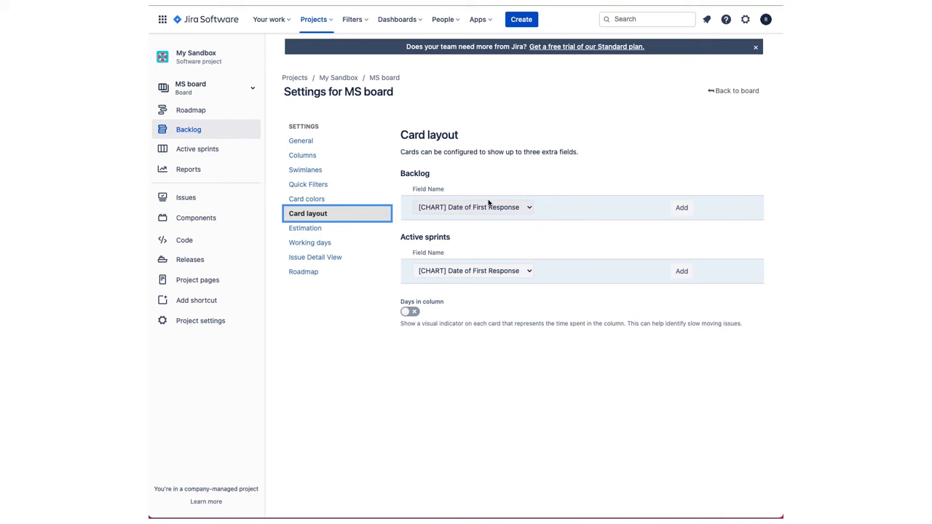
{"action": "left_click", "coordinate": [473, 207]}
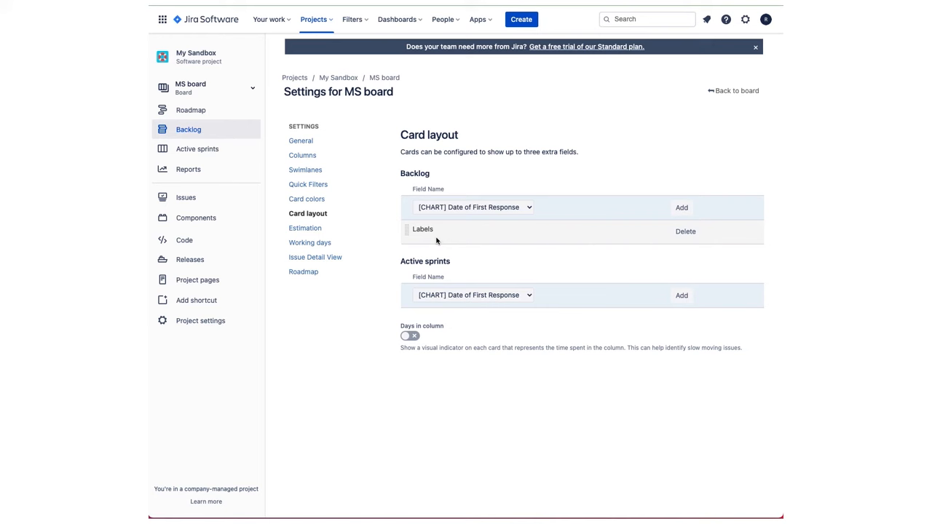
{"action": "left_click", "coordinate": [187, 129]}
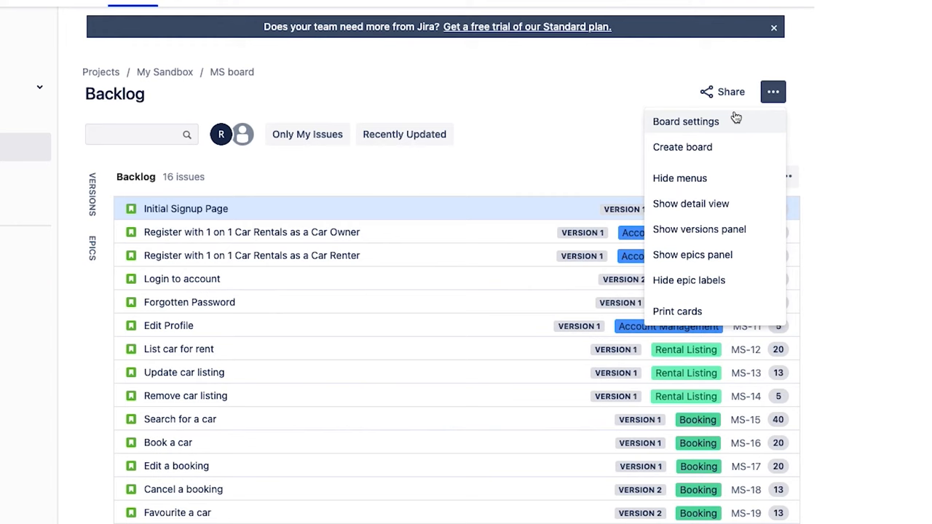
Colour cards by query, adding a red rule for labels=sprint-ready, then return to the backlog.
{"action": "left_click", "coordinate": [684, 121]}
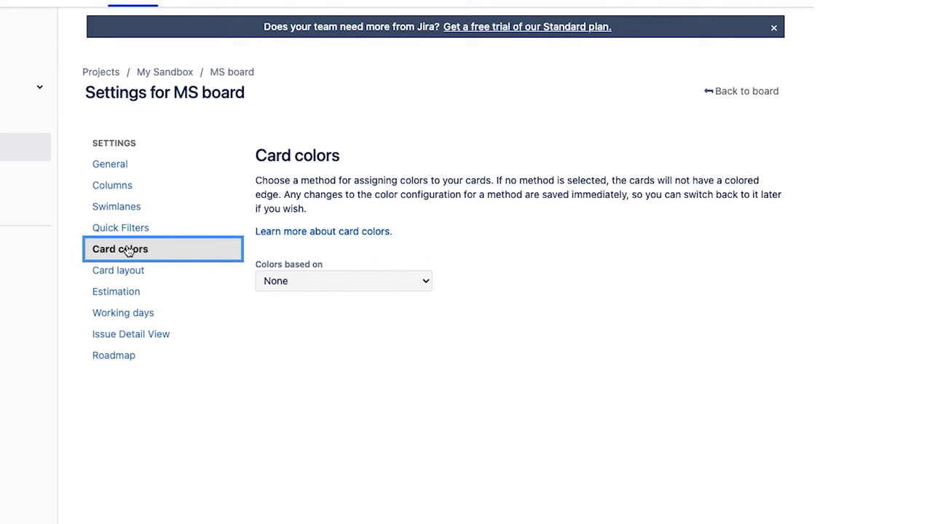
{"action": "left_click", "coordinate": [343, 281]}
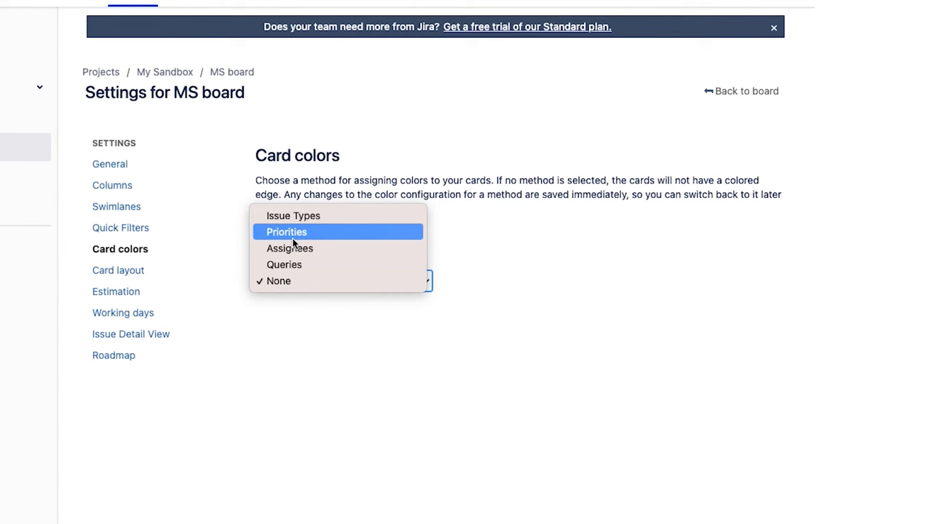
{"action": "left_click", "coordinate": [284, 264]}
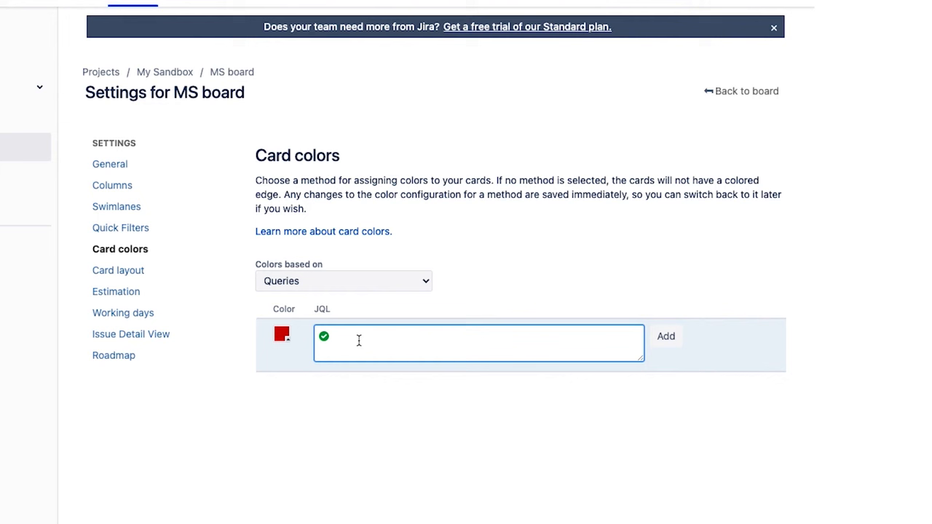
{"action": "type", "text": "labels=sprint-ready"}
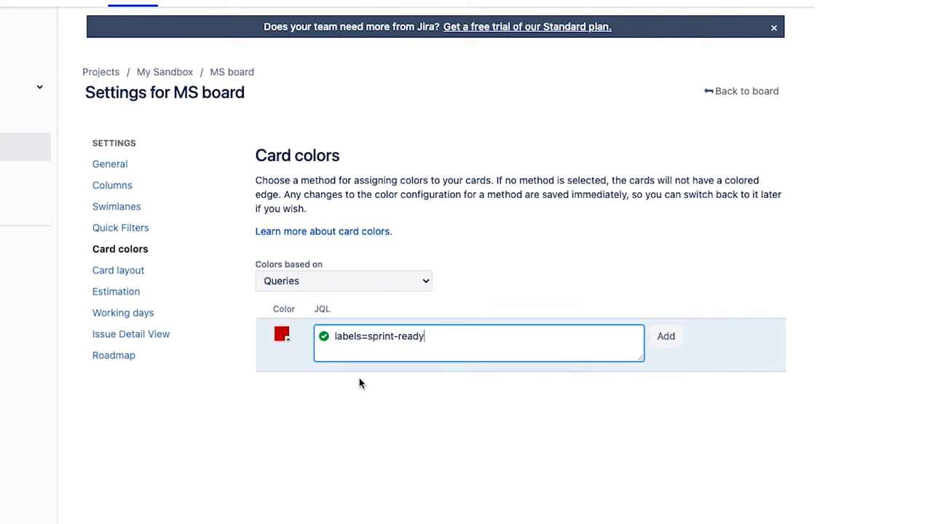
{"action": "left_click", "coordinate": [664, 335]}
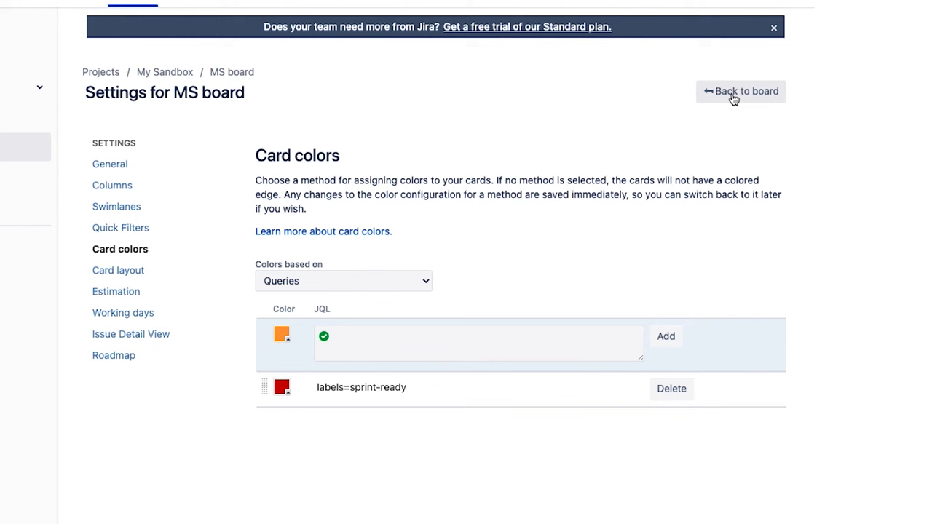
{"action": "left_click", "coordinate": [281, 387]}
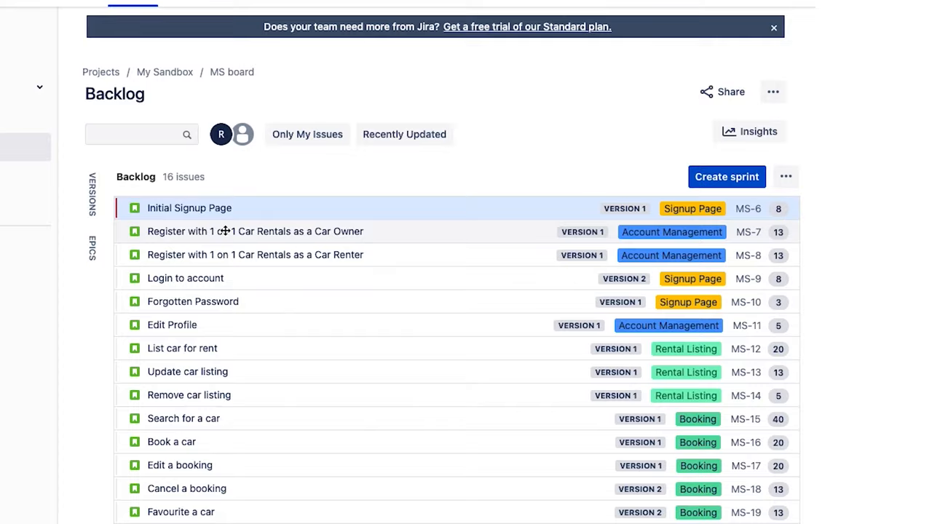
{"action": "left_click", "coordinate": [190, 207]}
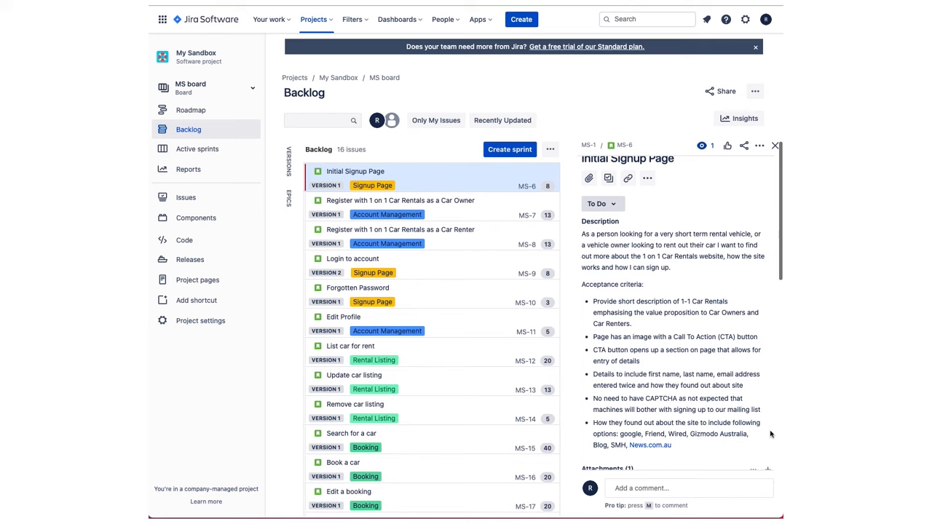
{"action": "left_click", "coordinate": [775, 146]}
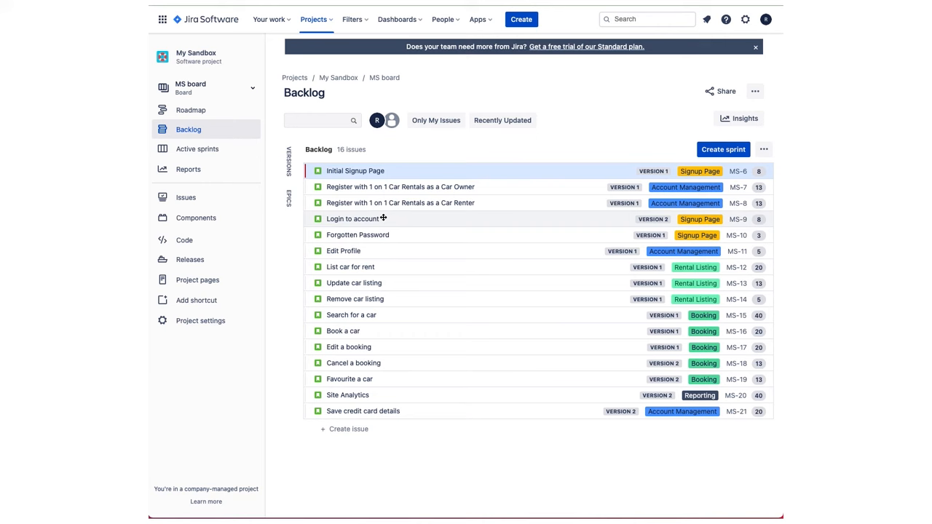
{"action": "left_click", "coordinate": [352, 218]}
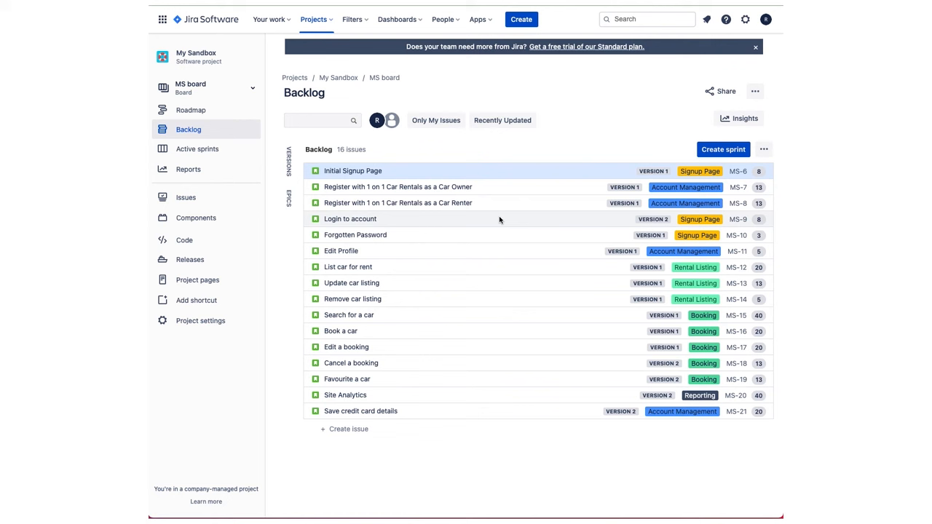
{"action": "left_click", "coordinate": [744, 20]}
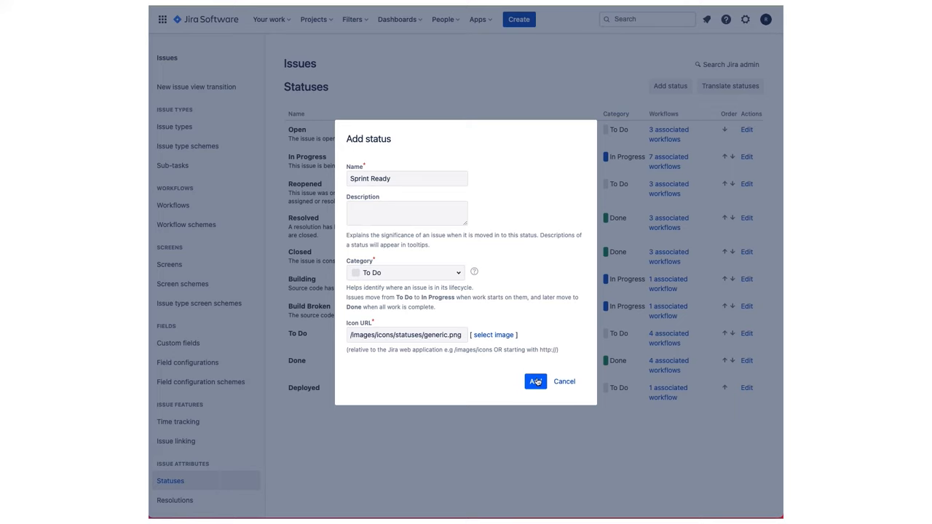
Add the Sprint Ready status in the To Do category and view the workflows list.
{"action": "left_click", "coordinate": [535, 381]}
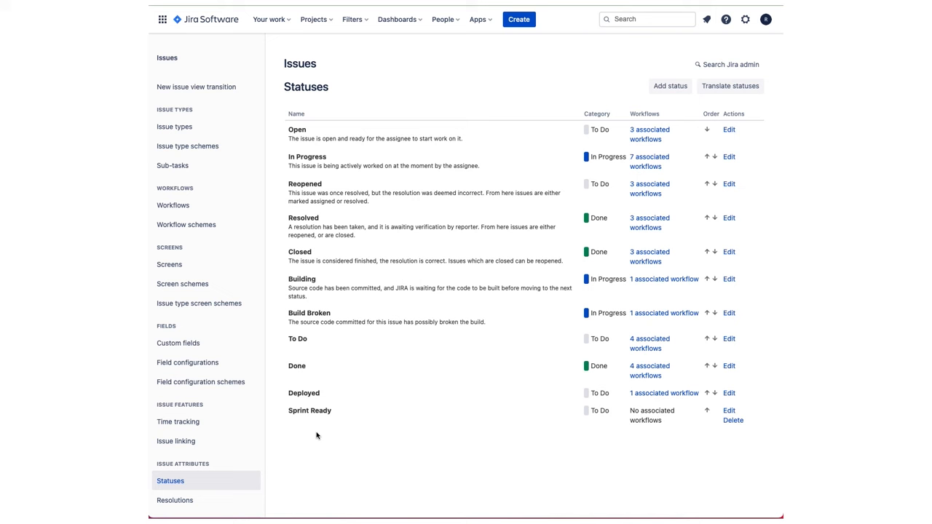
{"action": "left_click", "coordinate": [172, 206]}
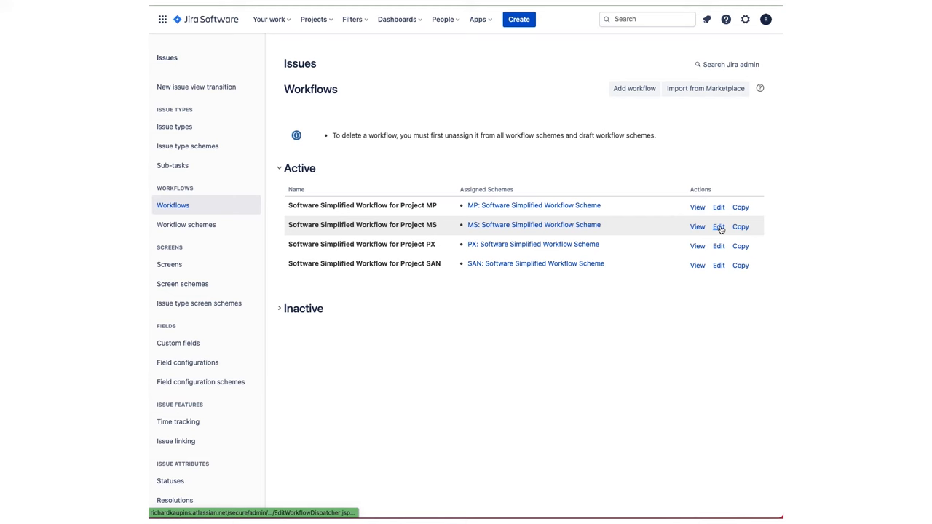
Add Sprint Ready to the MS workflow draft, open to all statuses, placed below In Progress.
{"action": "left_click", "coordinate": [718, 227]}
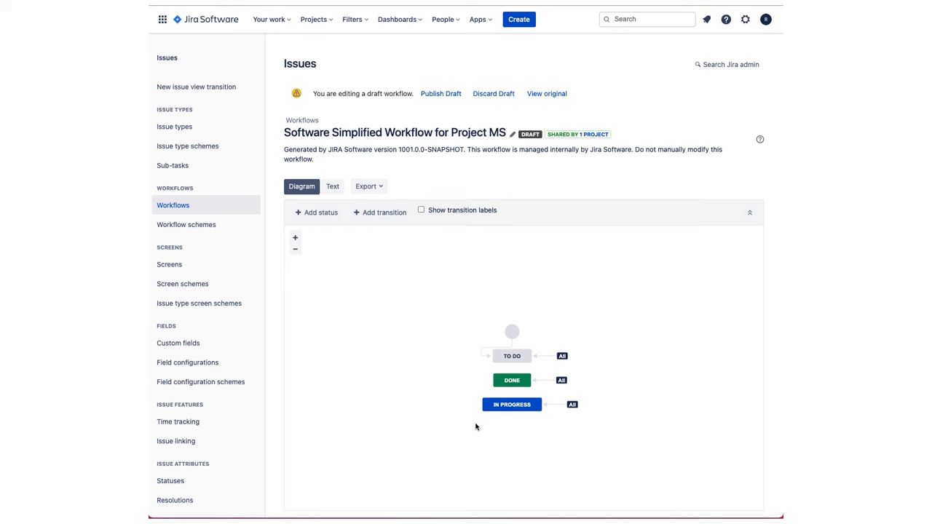
{"action": "mouse_move", "coordinate": [320, 225]}
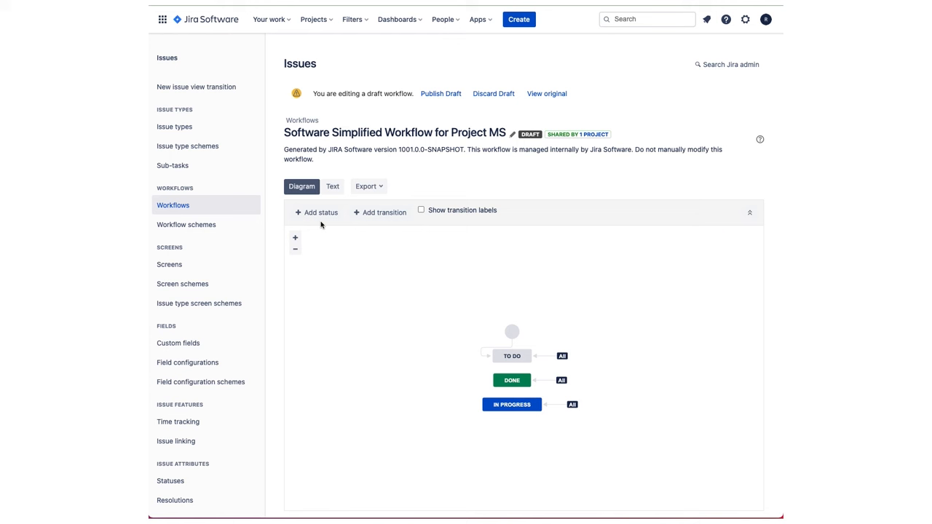
{"action": "left_click", "coordinate": [315, 212]}
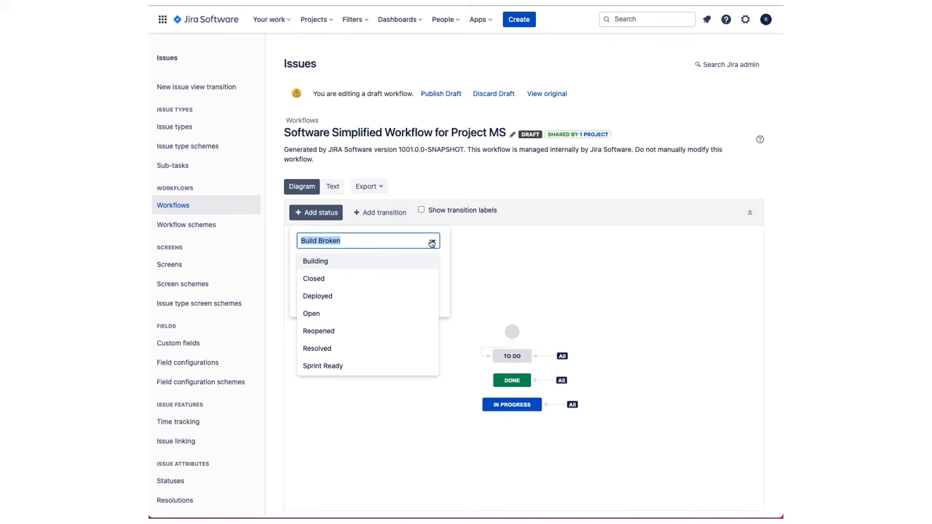
{"action": "left_click", "coordinate": [323, 365]}
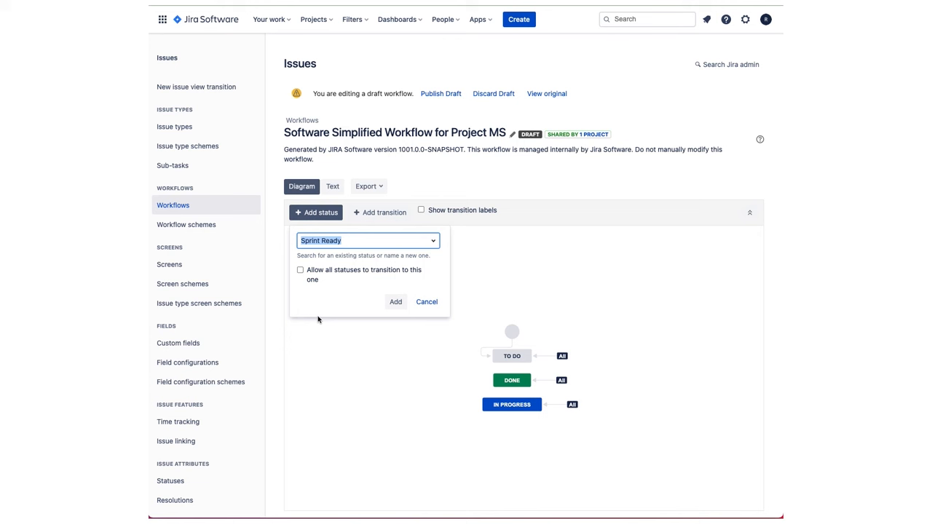
{"action": "left_click", "coordinate": [396, 302]}
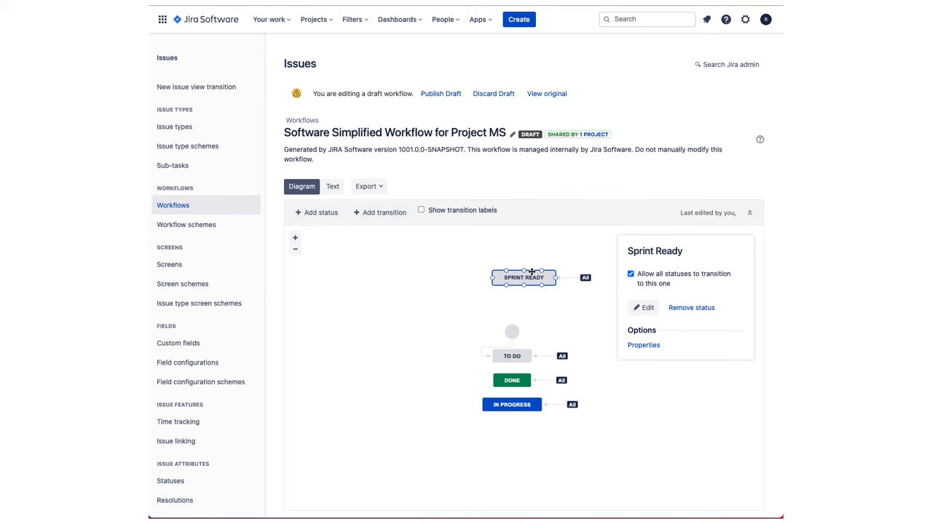
{"action": "left_click_drag", "start_coordinate": [523, 277], "coordinate": [513, 433]}
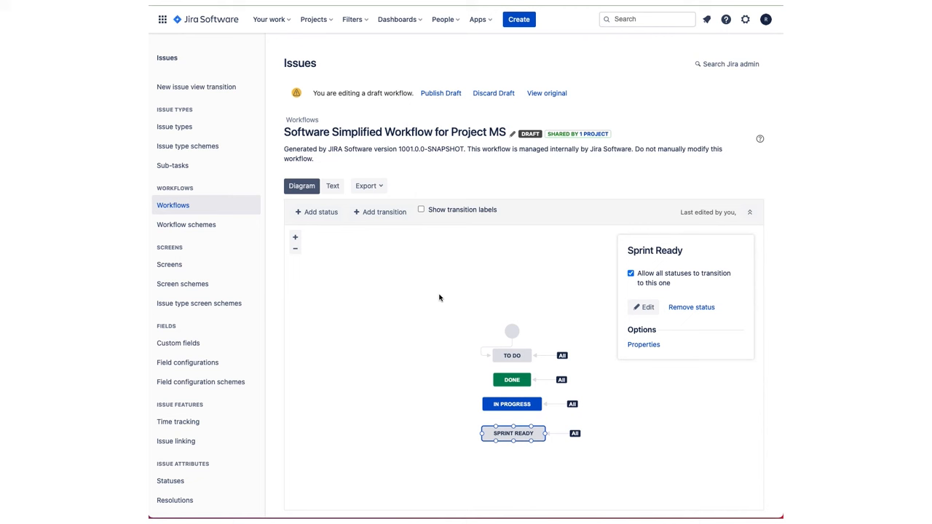
{"action": "mouse_move", "coordinate": [406, 275]}
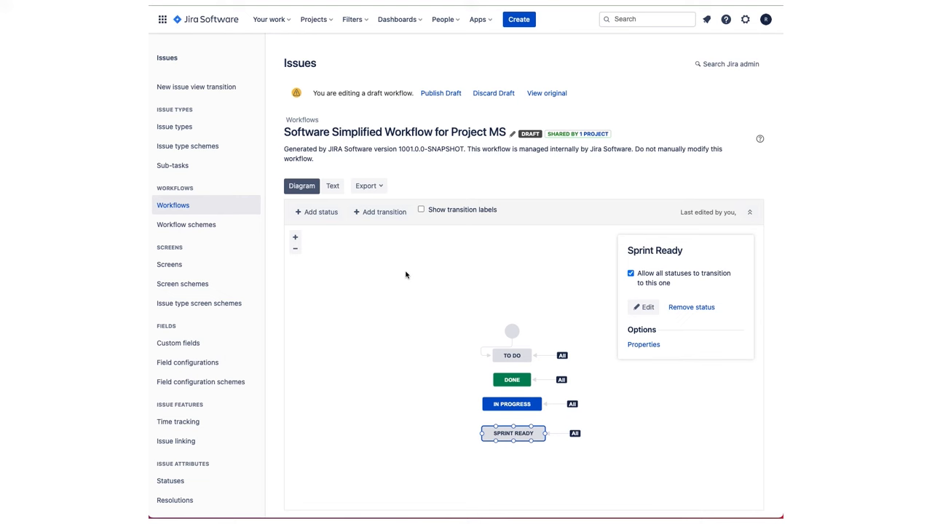
Publish the MS workflow draft with no backup copy.
{"action": "left_click", "coordinate": [440, 93]}
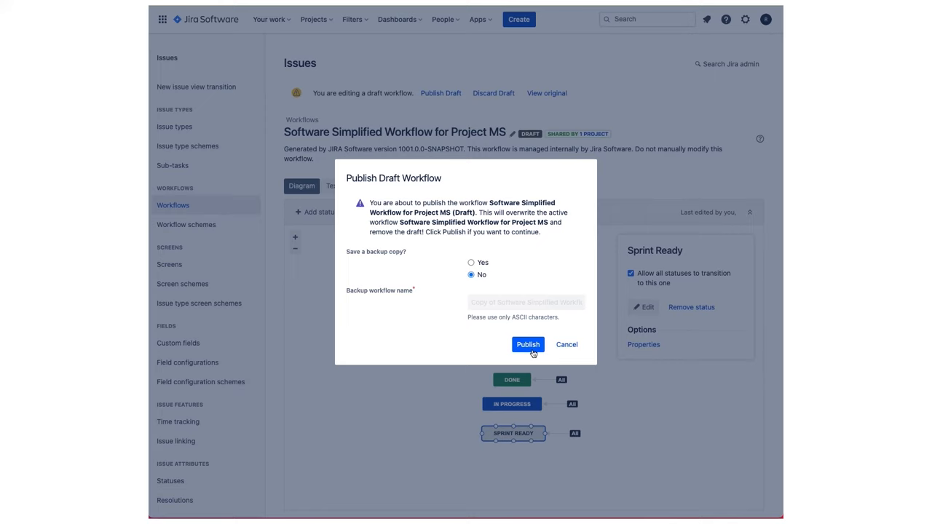
{"action": "left_click", "coordinate": [528, 345]}
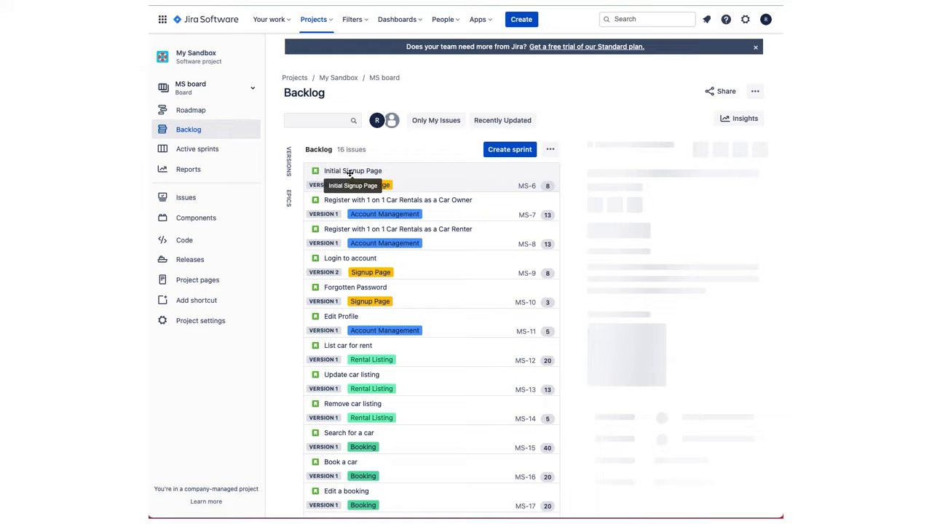
Check MS-6 Initial Signup Page shows Sprint Ready, then reopen the board's card layout settings.
{"action": "left_click", "coordinate": [353, 170]}
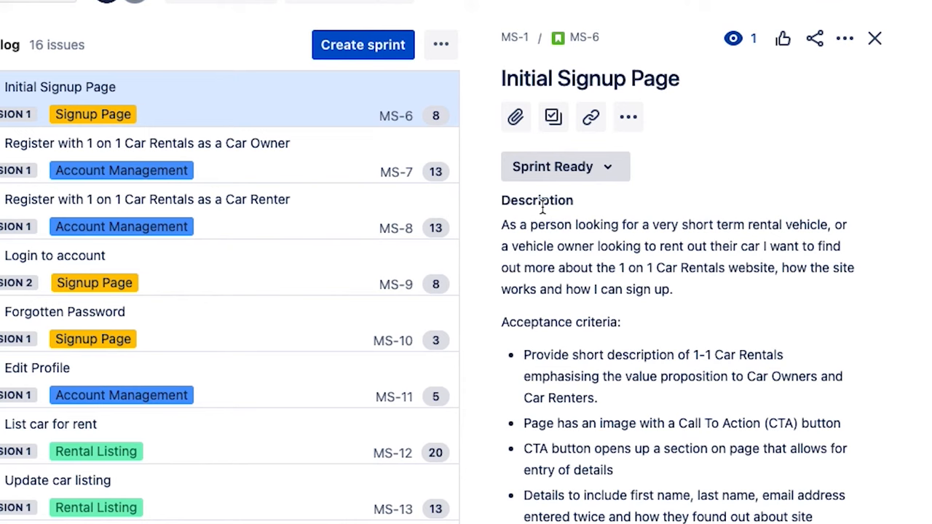
{"action": "left_click", "coordinate": [874, 38]}
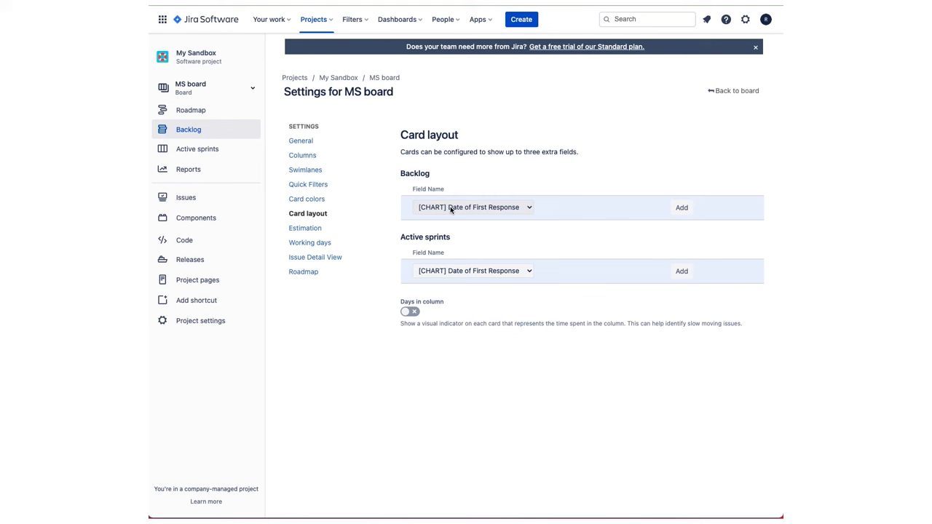
Go back to the MS board backlog, now listing 15 issues starting at MS-7.
{"action": "left_click", "coordinate": [468, 207]}
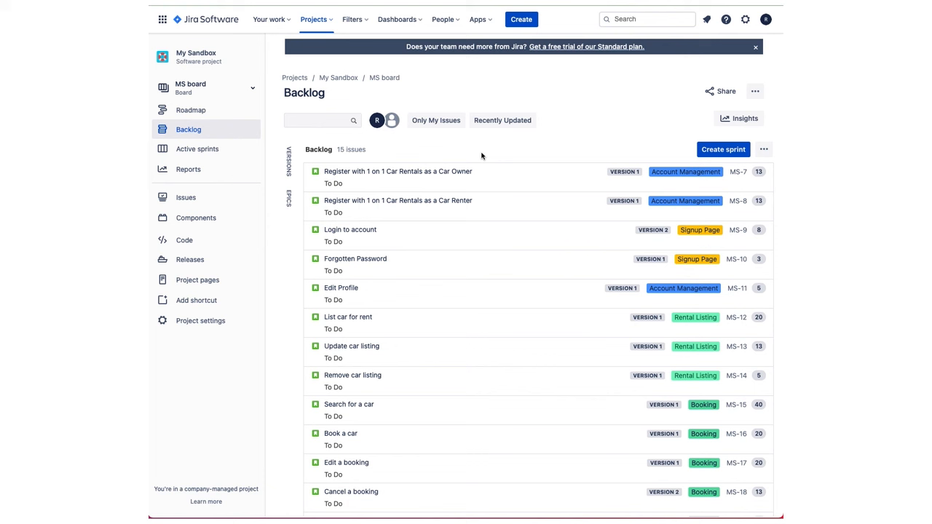
{"action": "mouse_move", "coordinate": [459, 151]}
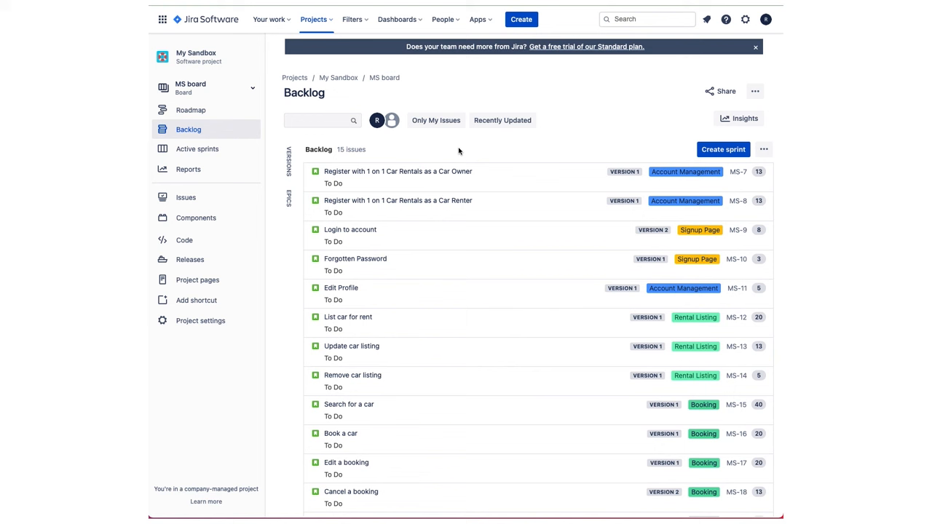
{"action": "mouse_move", "coordinate": [467, 206]}
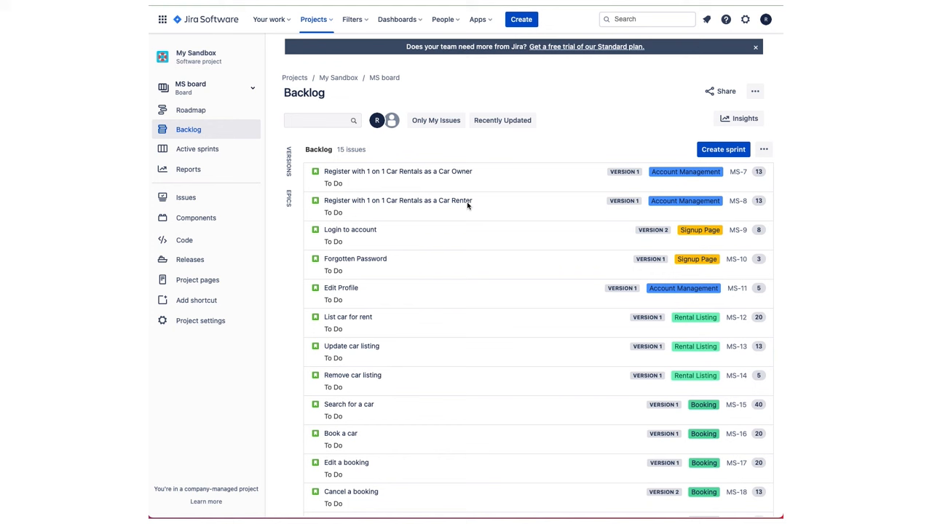
Open Board settings from the board's ••• menu.
{"action": "left_click", "coordinate": [754, 91]}
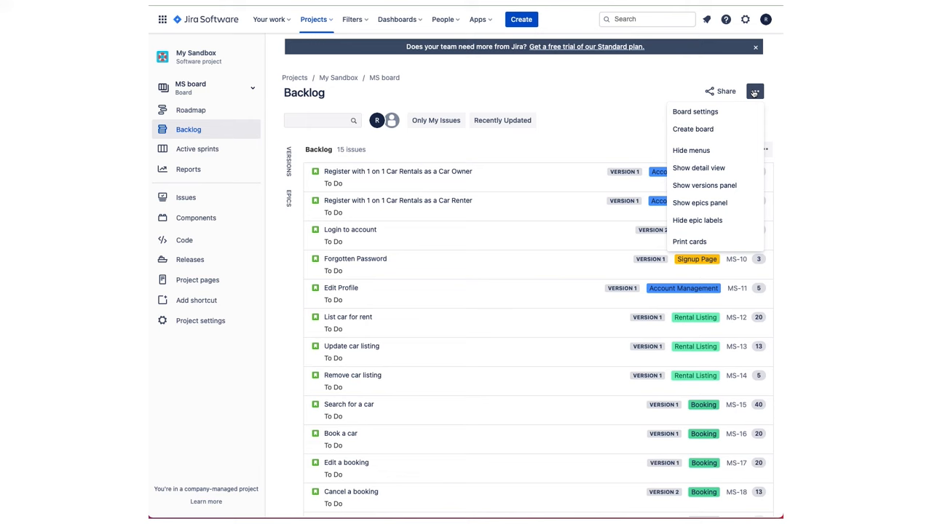
{"action": "left_click", "coordinate": [694, 111]}
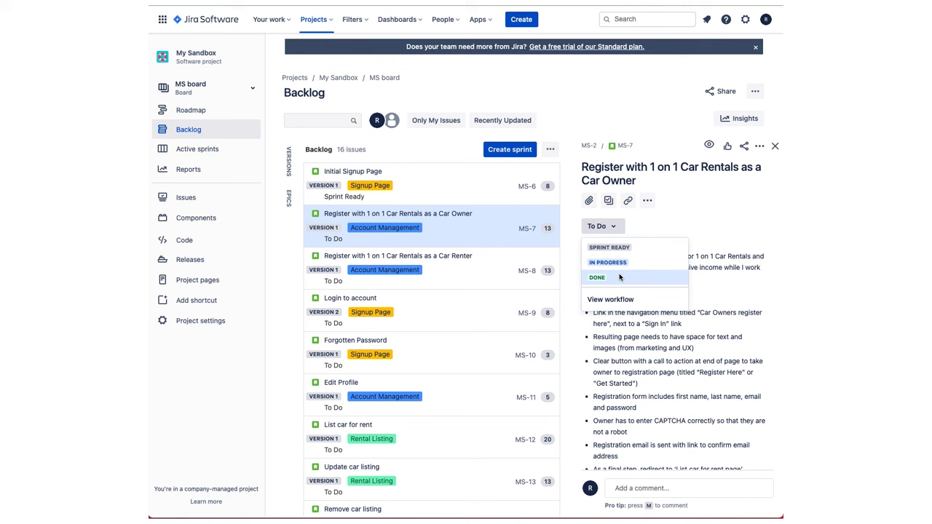
{"action": "left_click", "coordinate": [775, 145]}
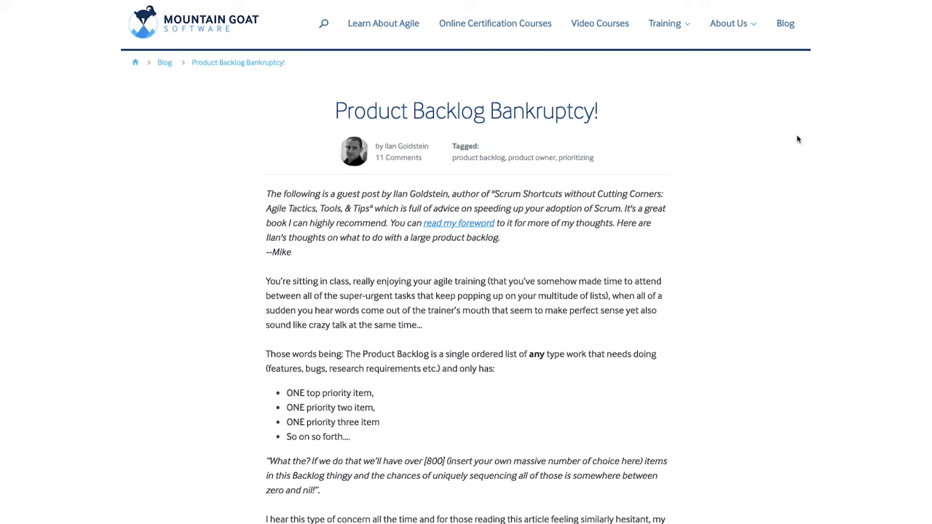
Scroll the Product Backlog Bankruptcy! post down to Clear benefits and Wrapping Up.
{"action": "scroll", "scroll_direction": "down", "scroll_amount": 3}
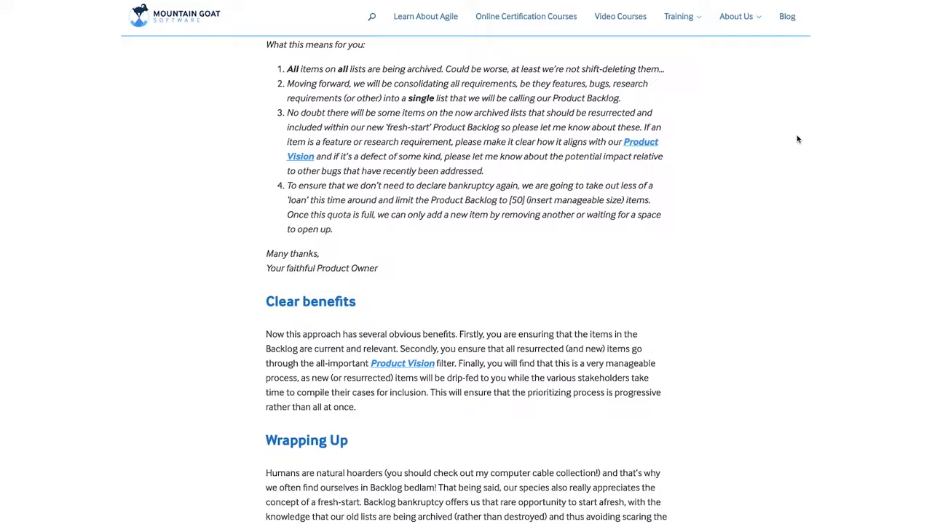